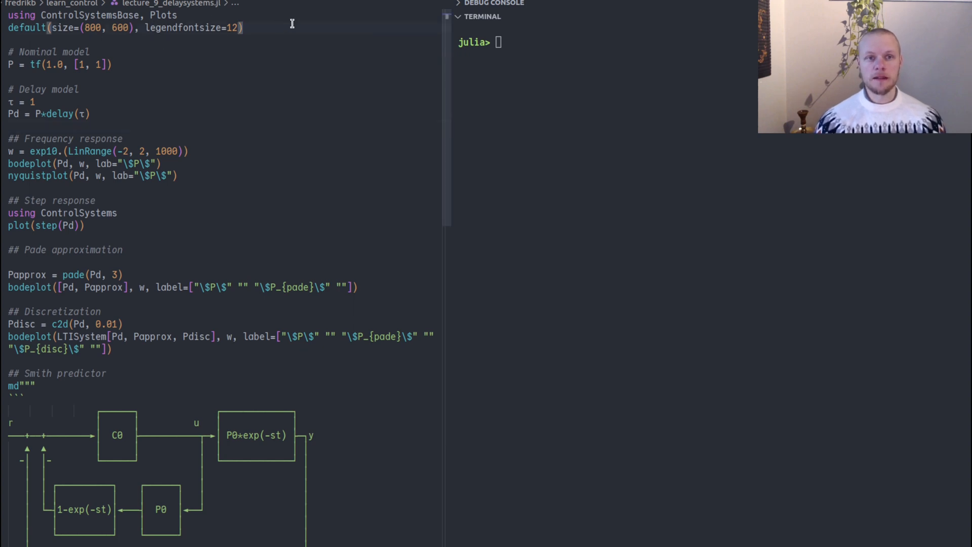
Step: Evaluate the imports, plot defaults, nominal plant P = 1/(s+1) and delay τ = 1
double_click(164, 15)
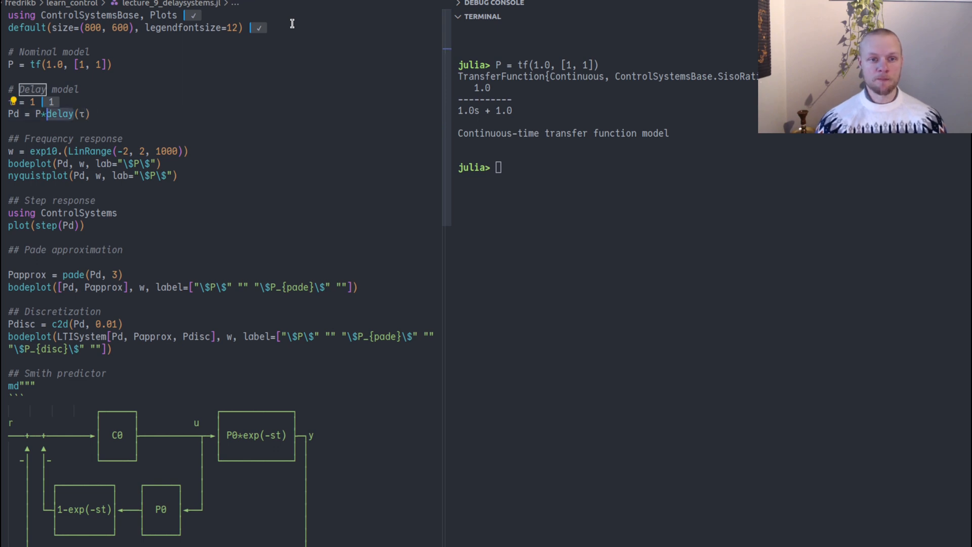
Step: Evaluate delay(τ) as a DelayLtiSystem with a 1.0 delay
key(Enter)
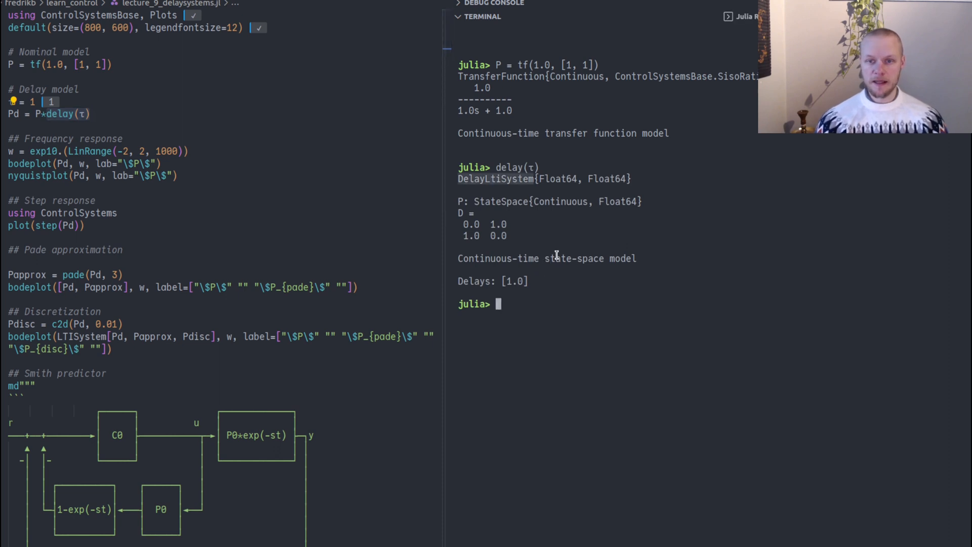
mouse_move(475, 229)
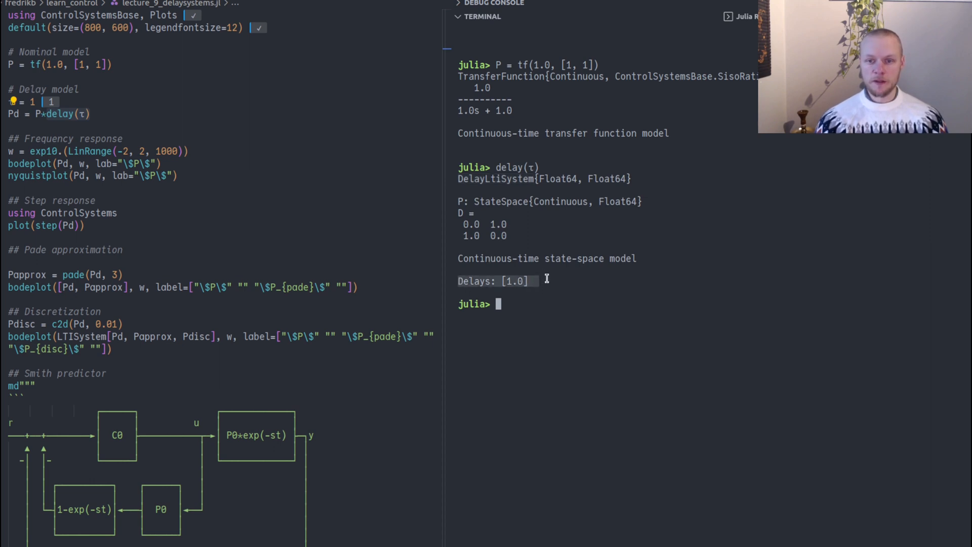
mouse_move(545, 275)
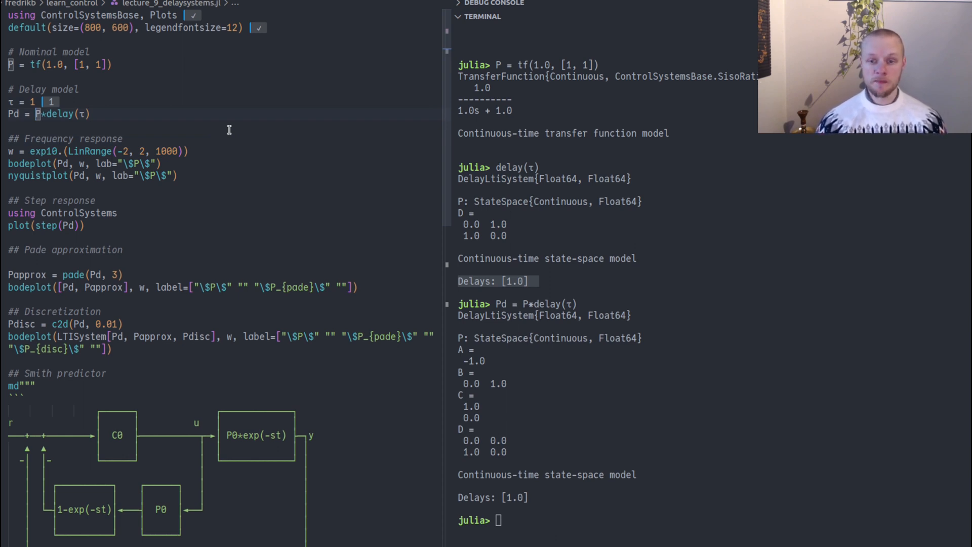
mouse_move(85, 110)
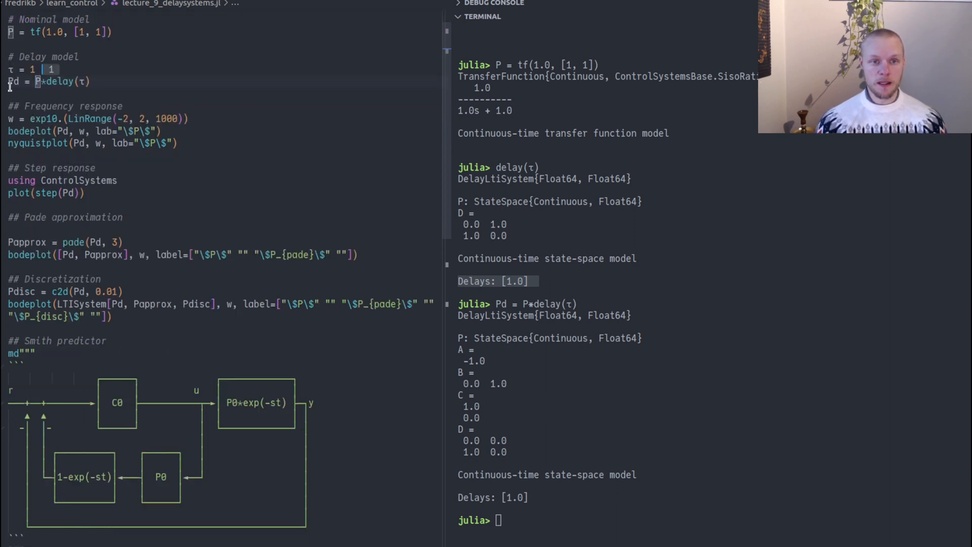
mouse_move(145, 103)
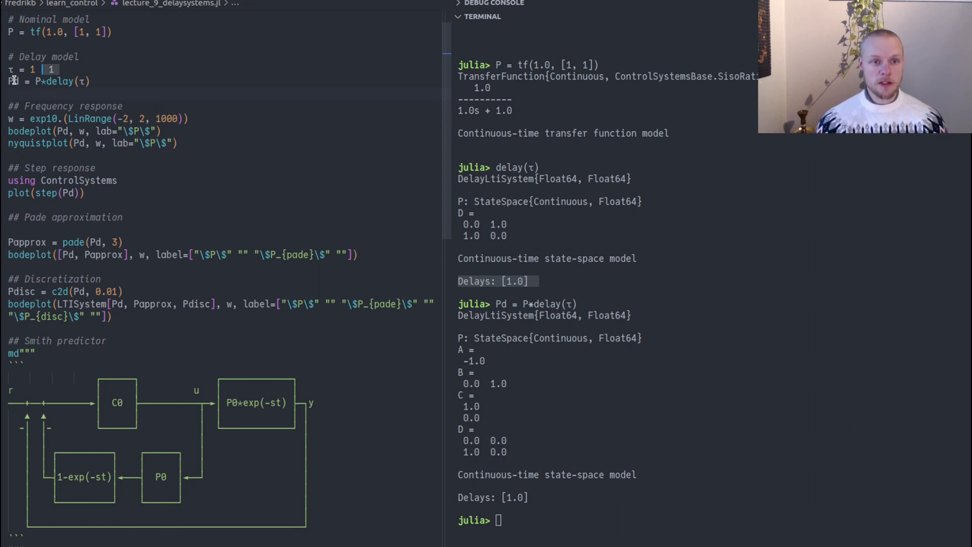
Step: Run the 1000-point frequency grid and the Bode and Nyquist plots of Pd
scroll(down, 3)
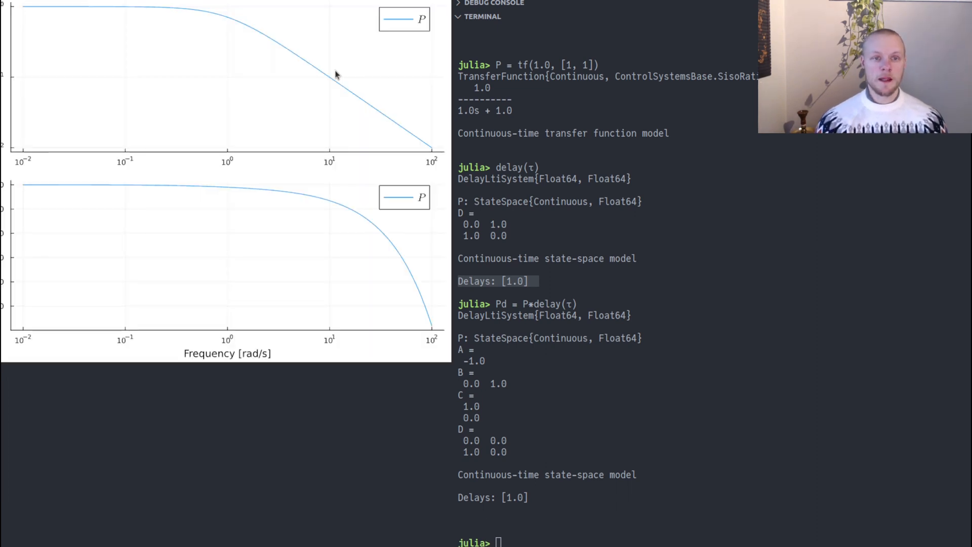
mouse_move(81, 192)
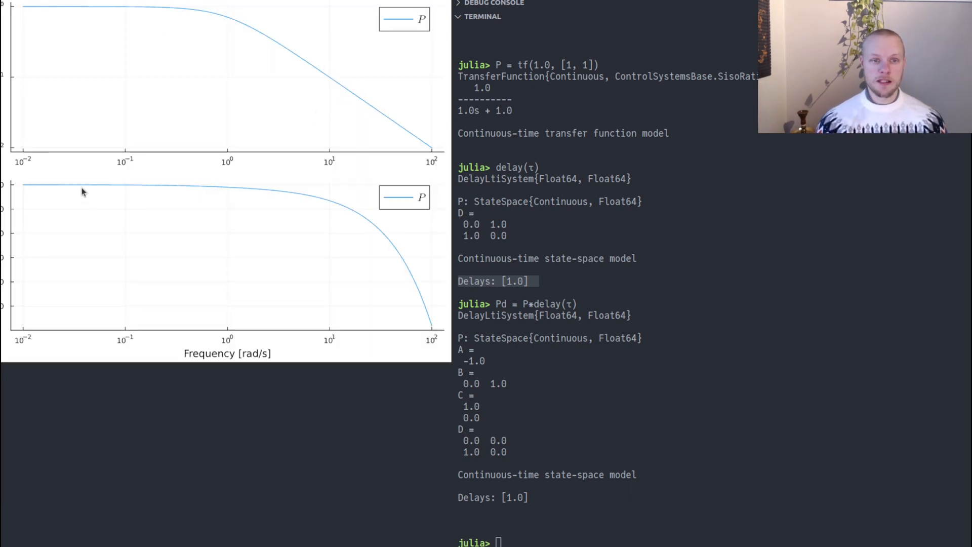
mouse_move(295, 200)
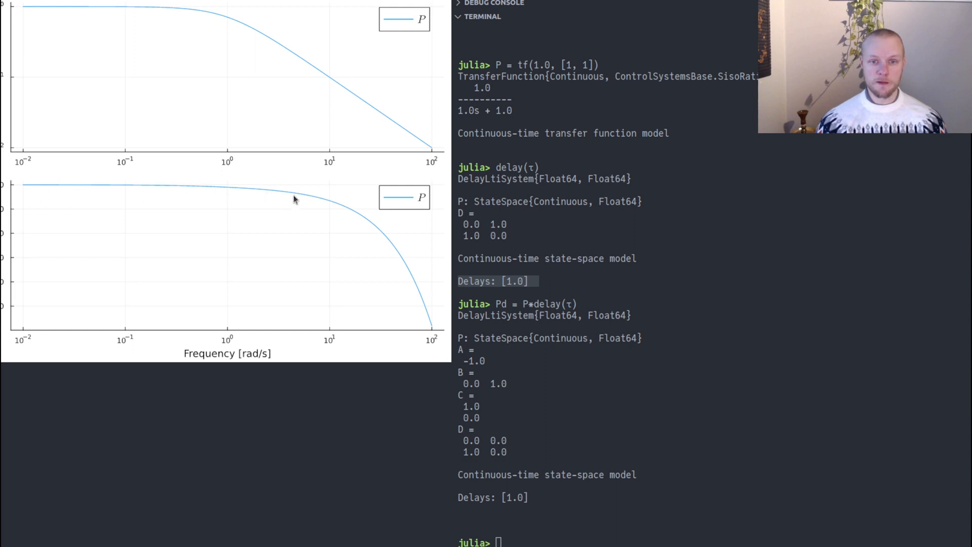
mouse_move(11, 308)
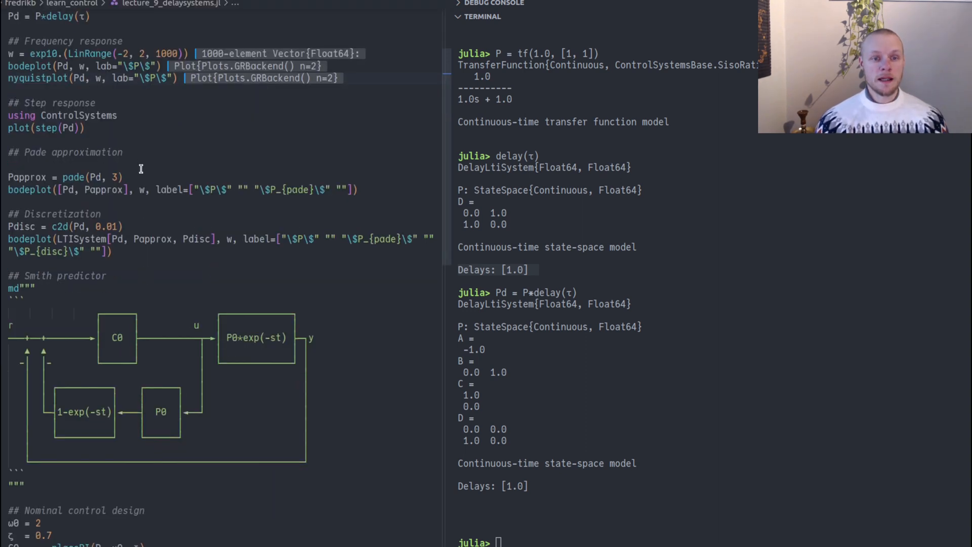
Step: Plot step(Pd), showing the response rising after the one-second delay
double_click(79, 115)
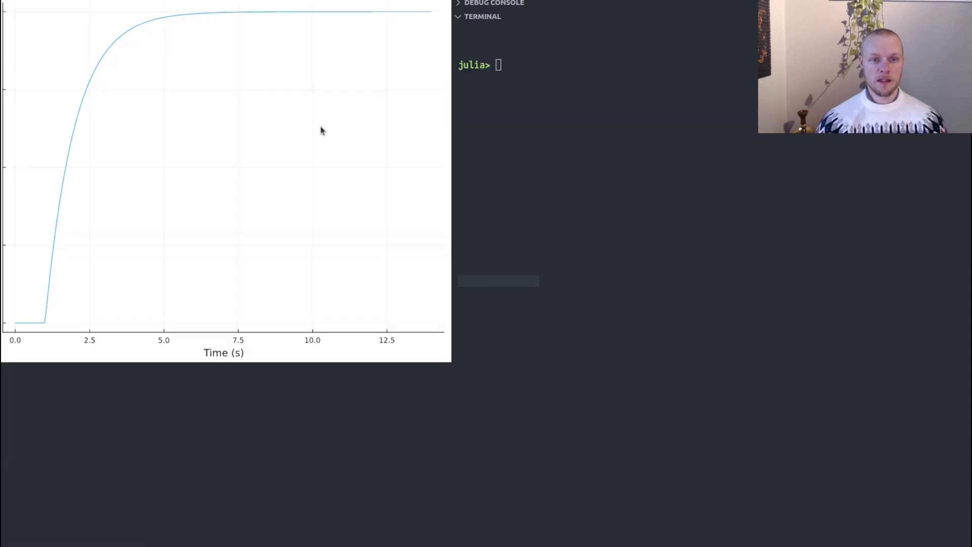
mouse_move(302, 138)
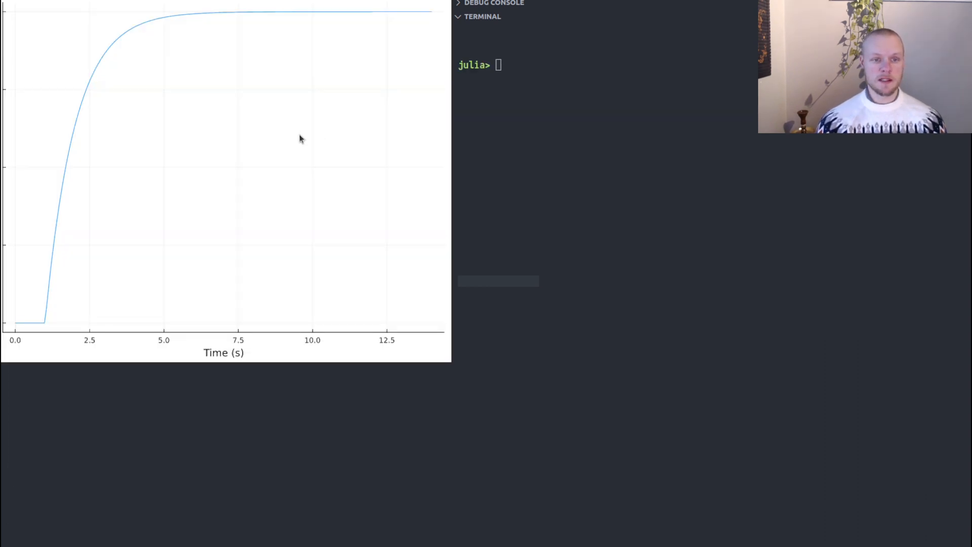
mouse_move(39, 312)
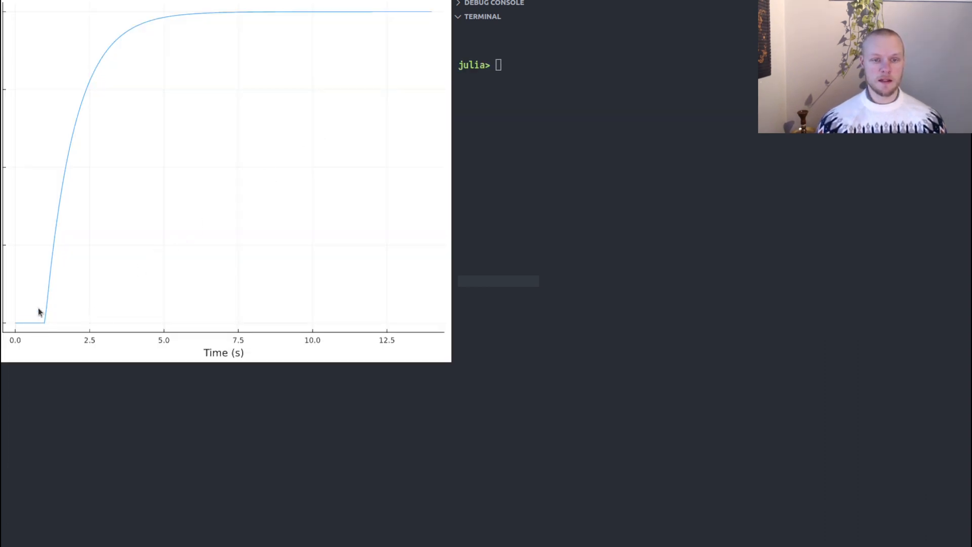
mouse_move(49, 237)
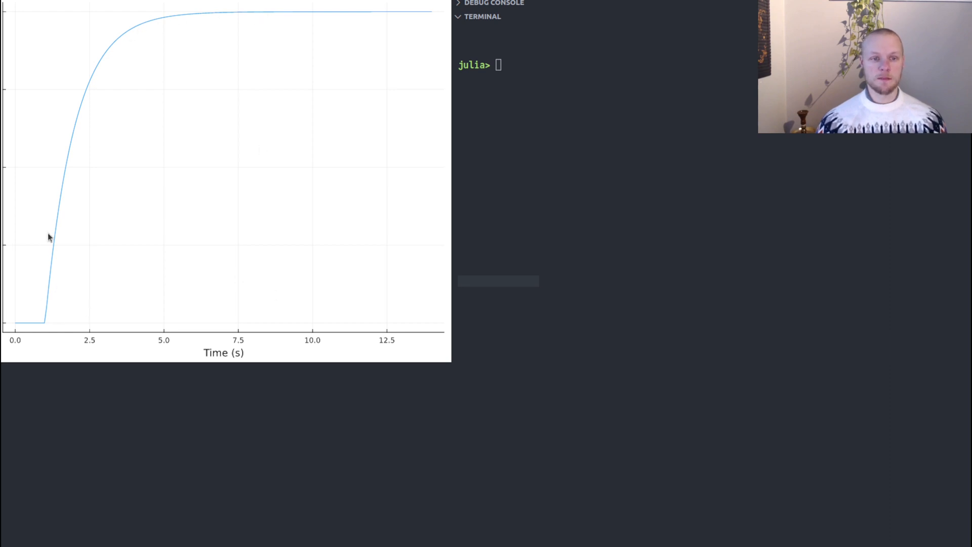
mouse_move(296, 33)
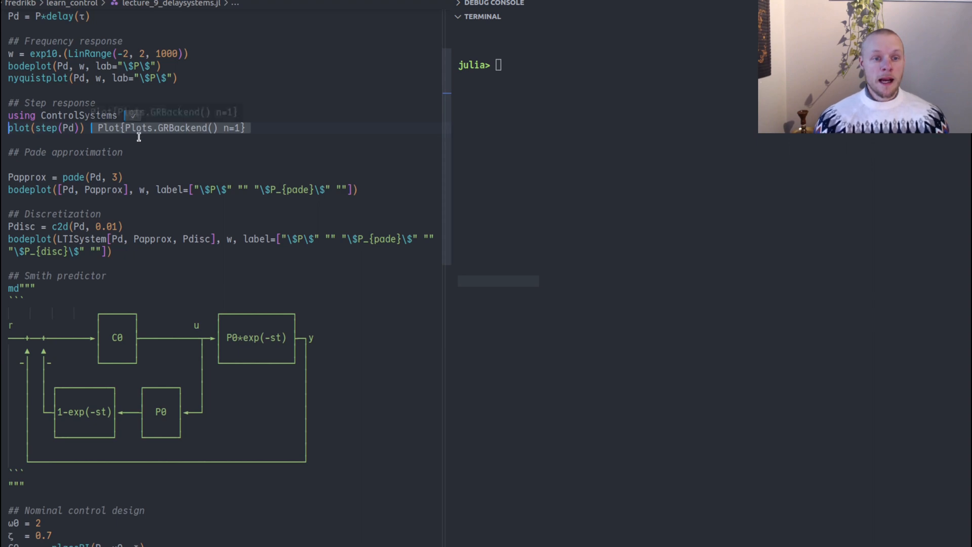
mouse_move(36, 130)
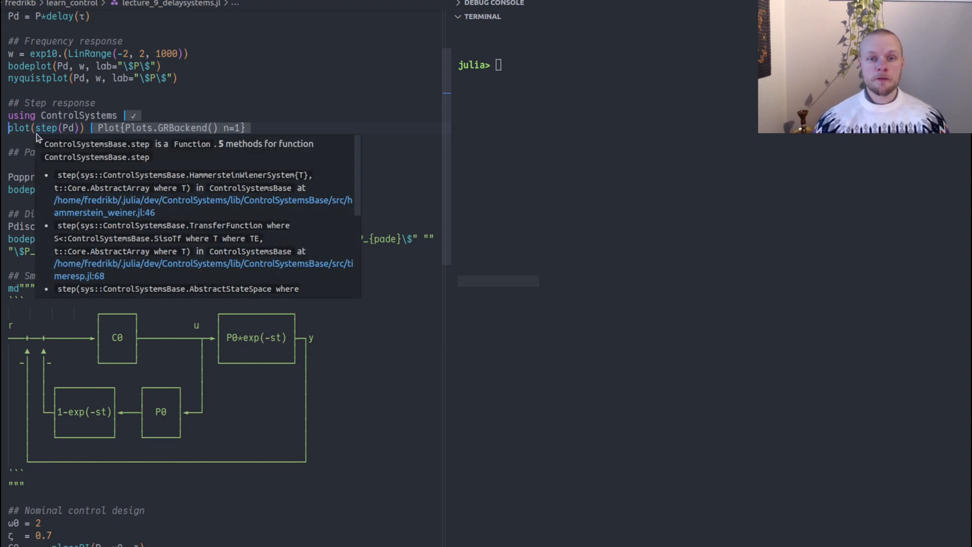
mouse_move(274, 78)
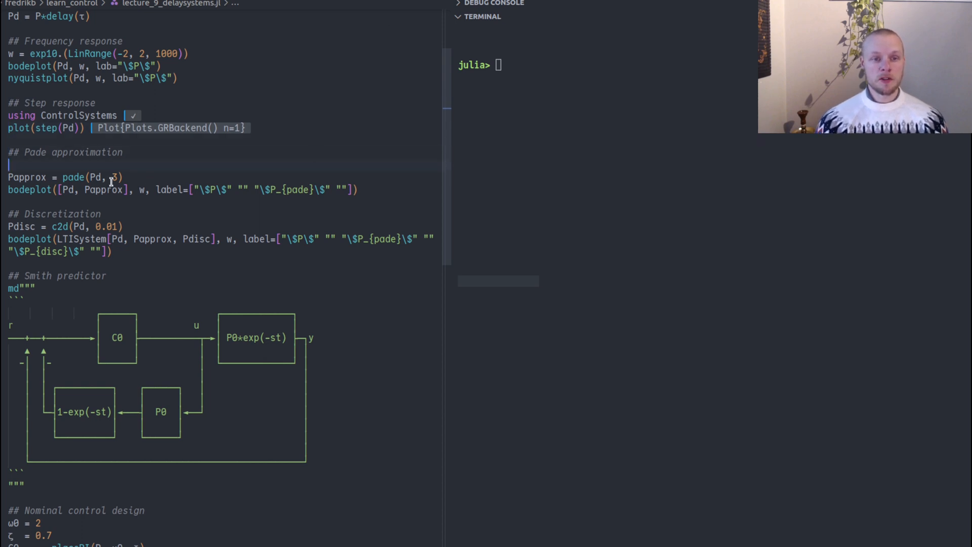
mouse_move(97, 177)
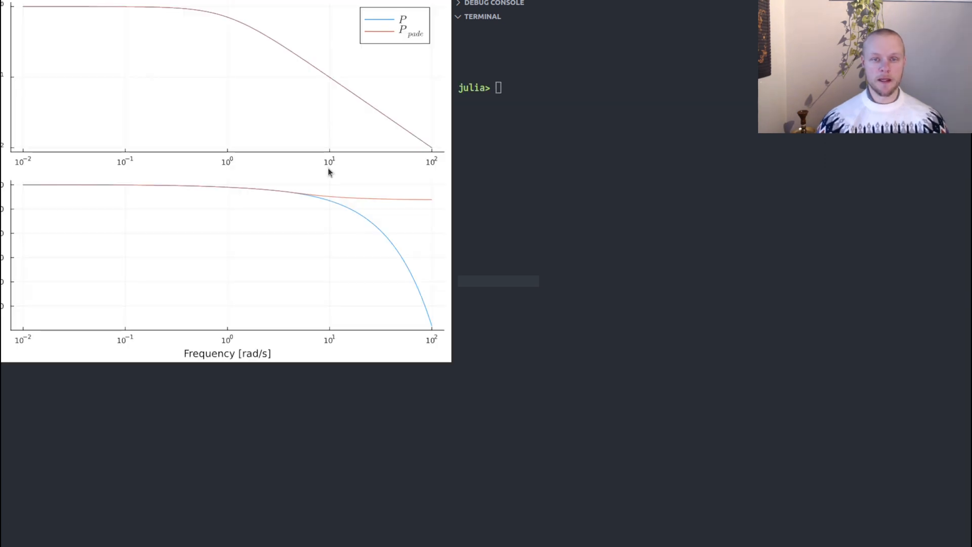
mouse_move(432, 172)
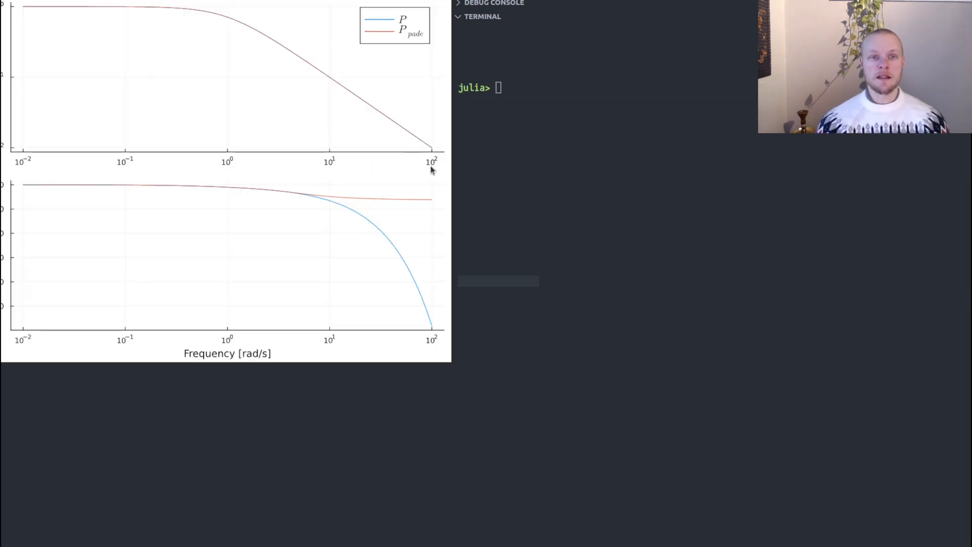
mouse_move(272, 58)
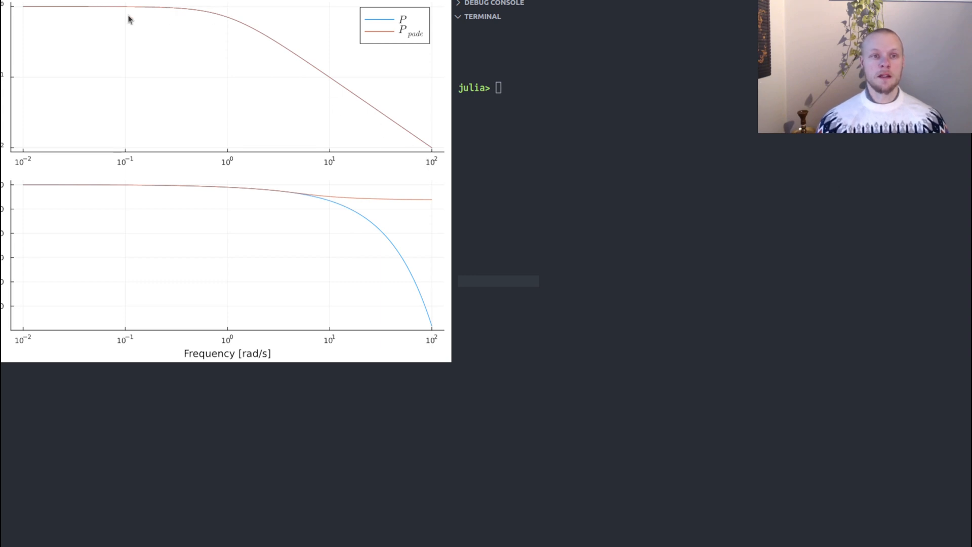
mouse_move(156, 189)
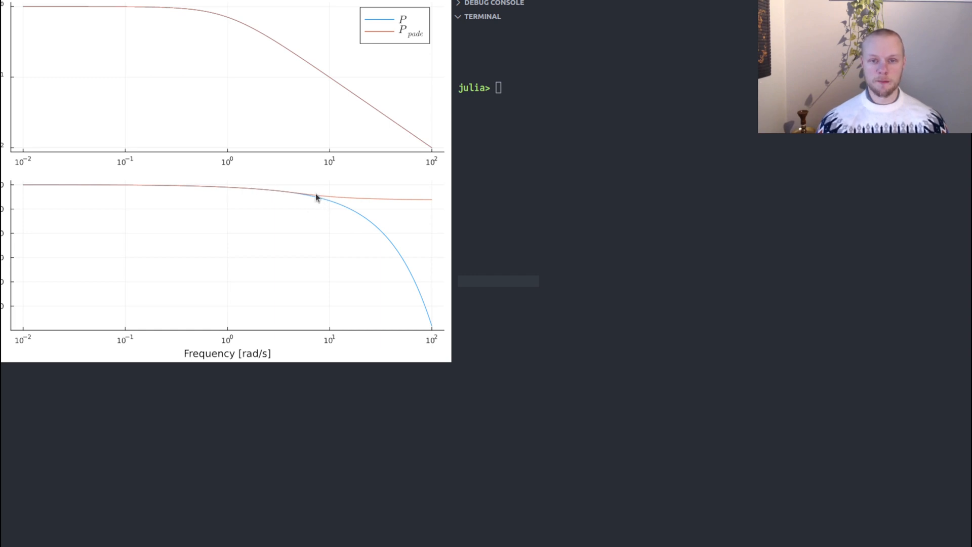
mouse_move(322, 205)
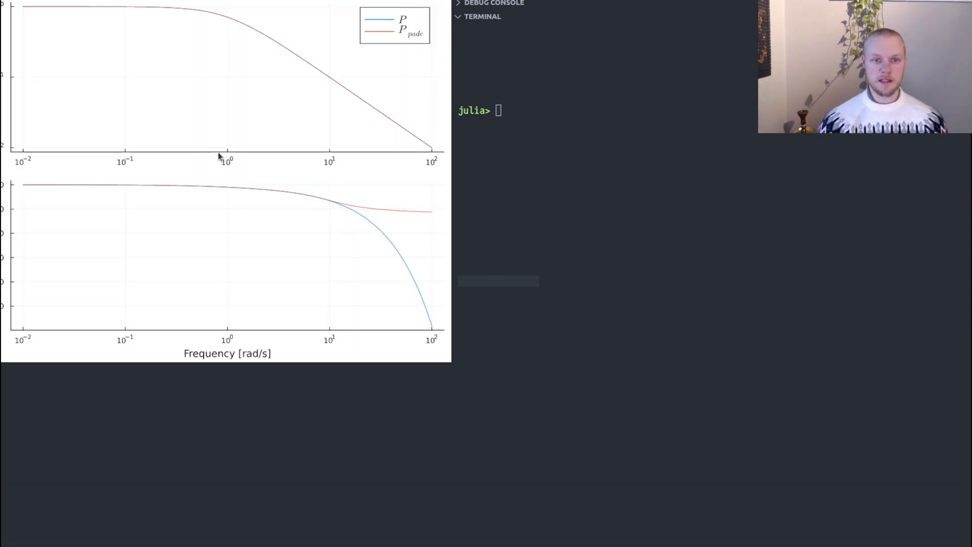
mouse_move(389, 218)
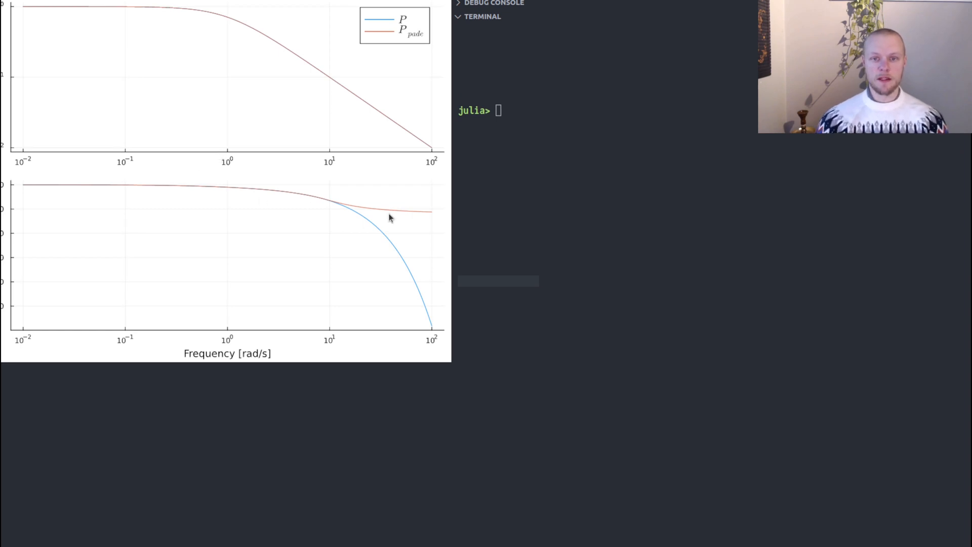
mouse_move(331, 207)
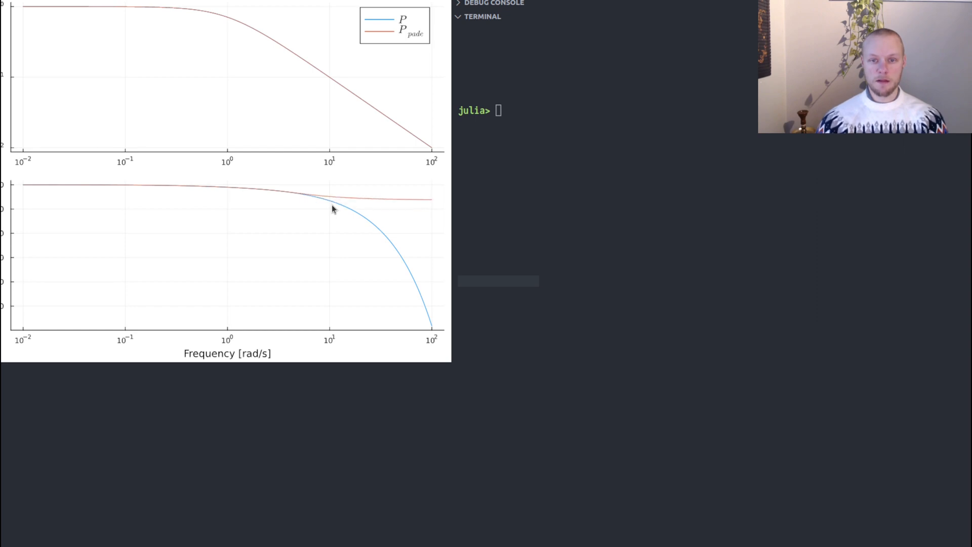
mouse_move(40, 75)
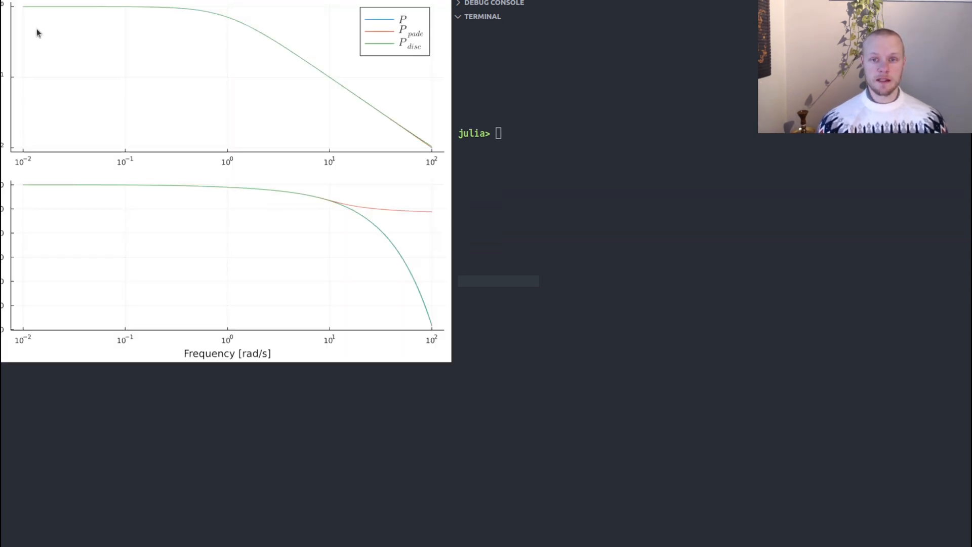
mouse_move(293, 43)
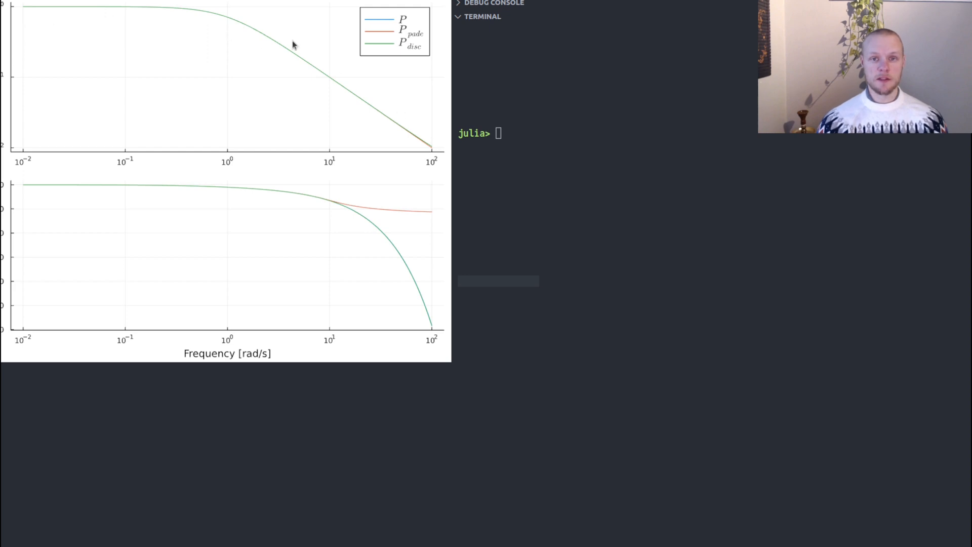
mouse_move(70, 207)
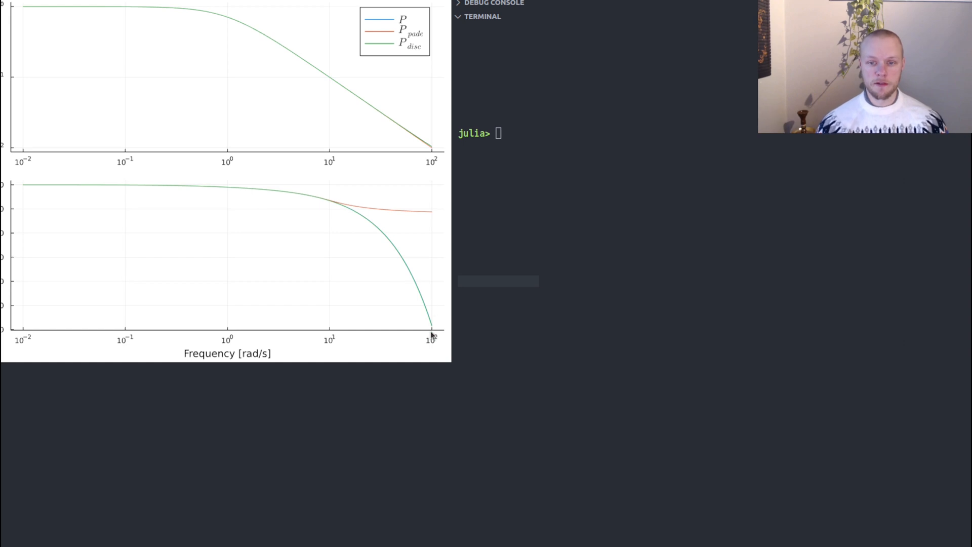
mouse_move(427, 322)
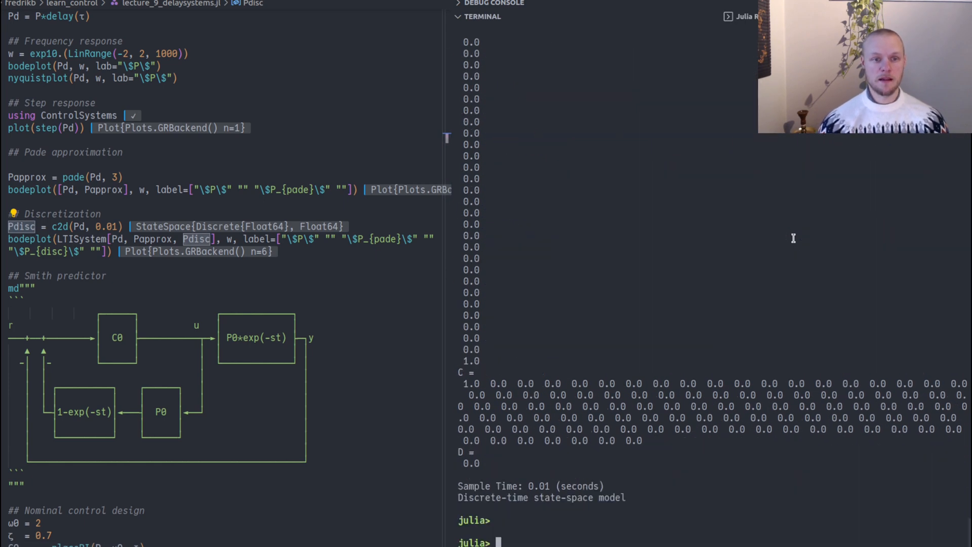
mouse_move(577, 306)
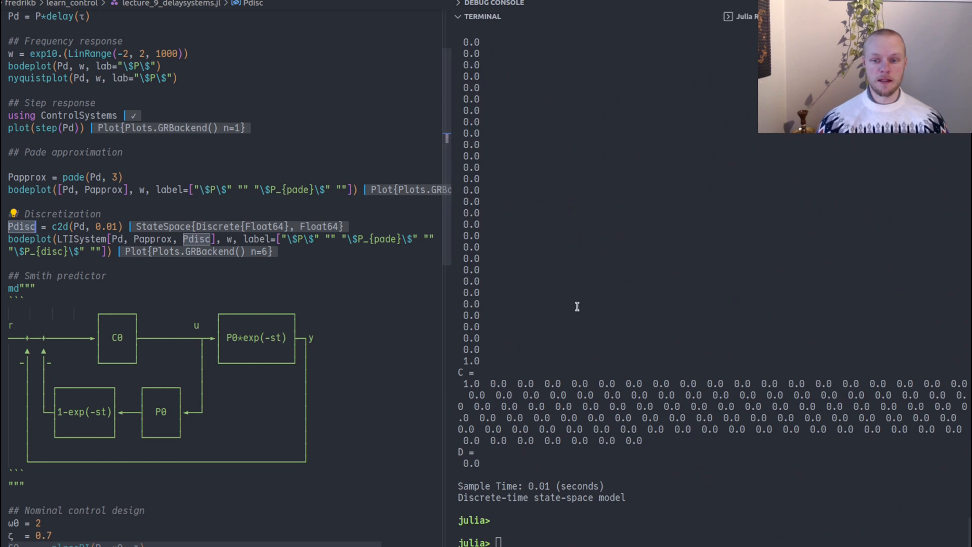
Step: Check Pdisc.nx and rerun the discretization at 0.1 s, giving 11 states
text(Pdisc.nx)
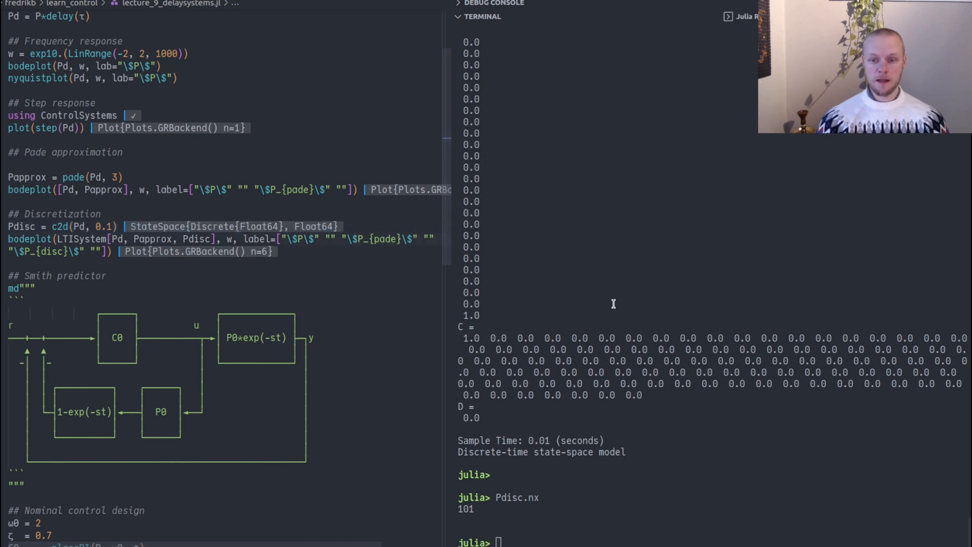
key(Enter)
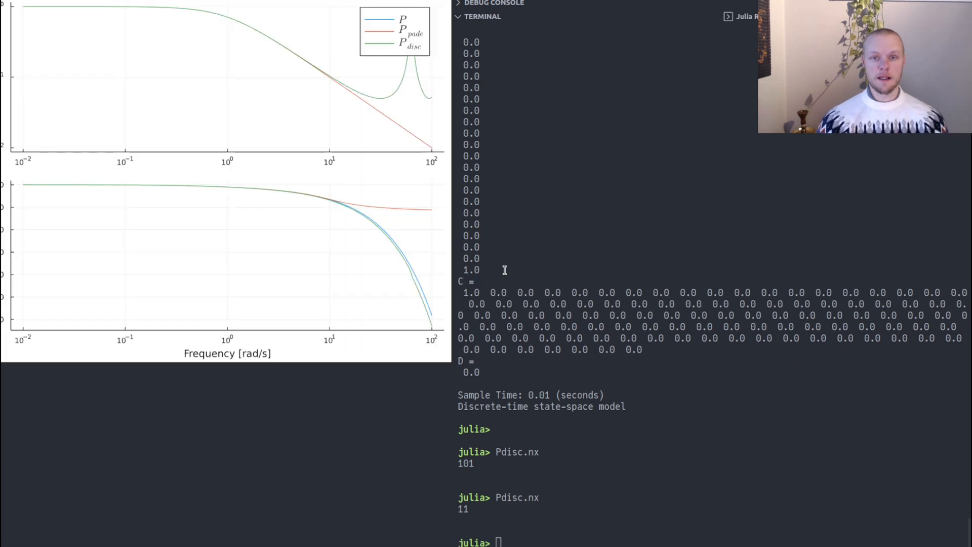
mouse_move(339, 36)
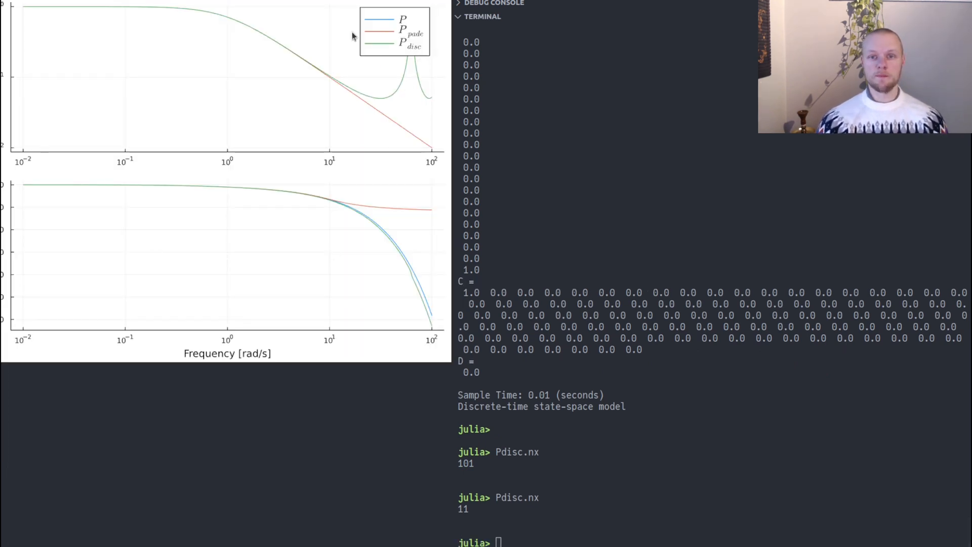
mouse_move(345, 79)
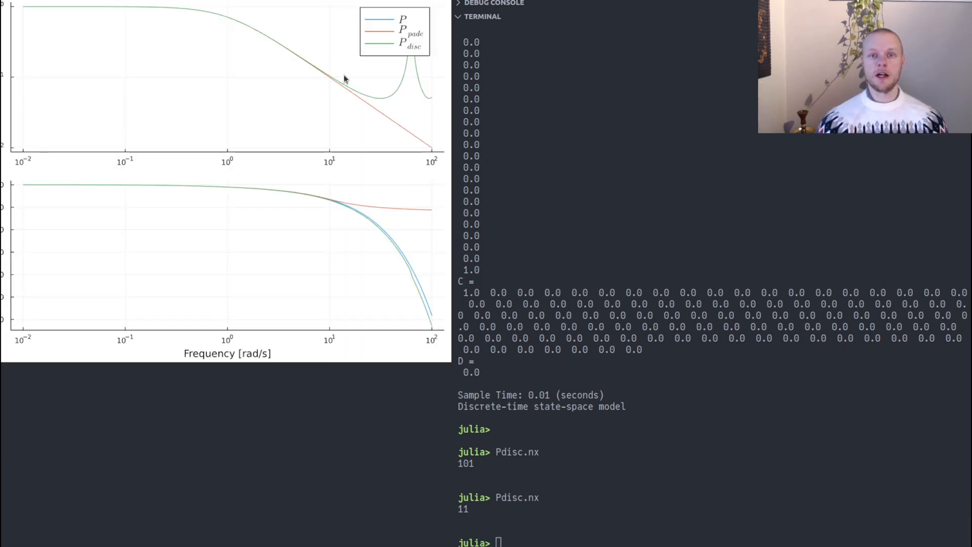
mouse_move(328, 86)
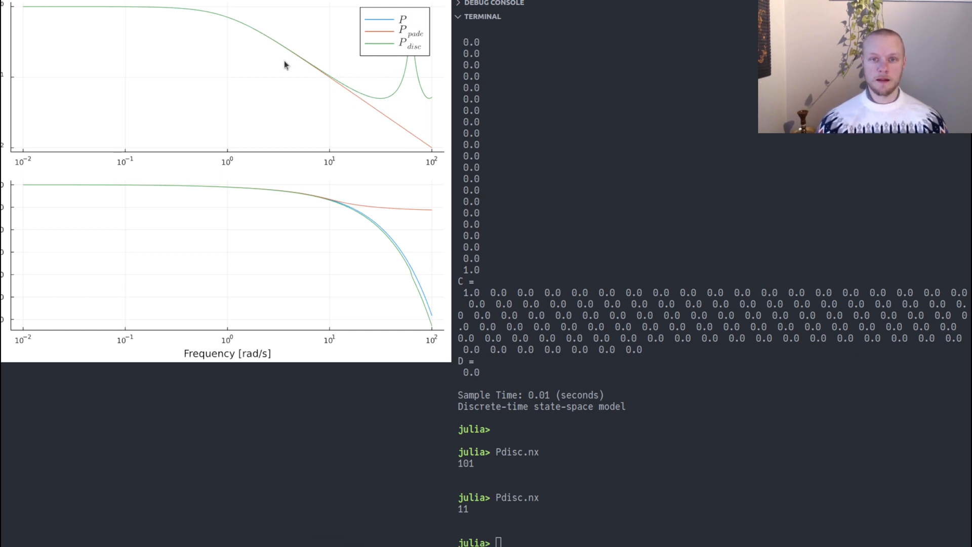
mouse_move(387, 75)
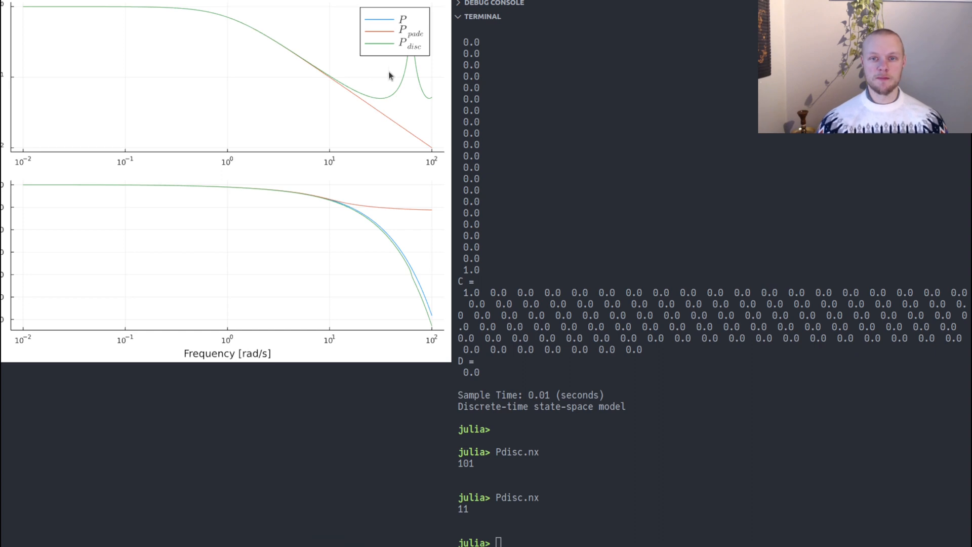
mouse_move(393, 44)
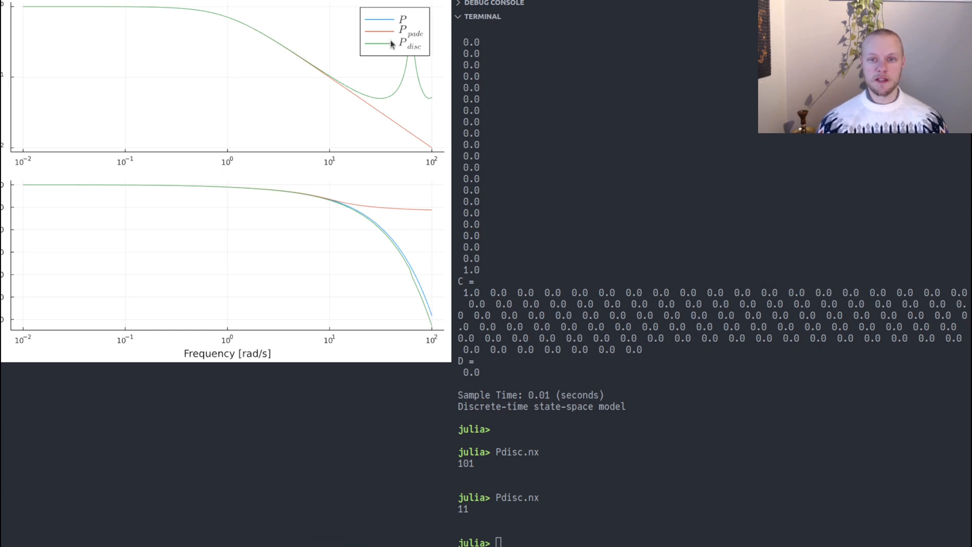
mouse_move(403, 48)
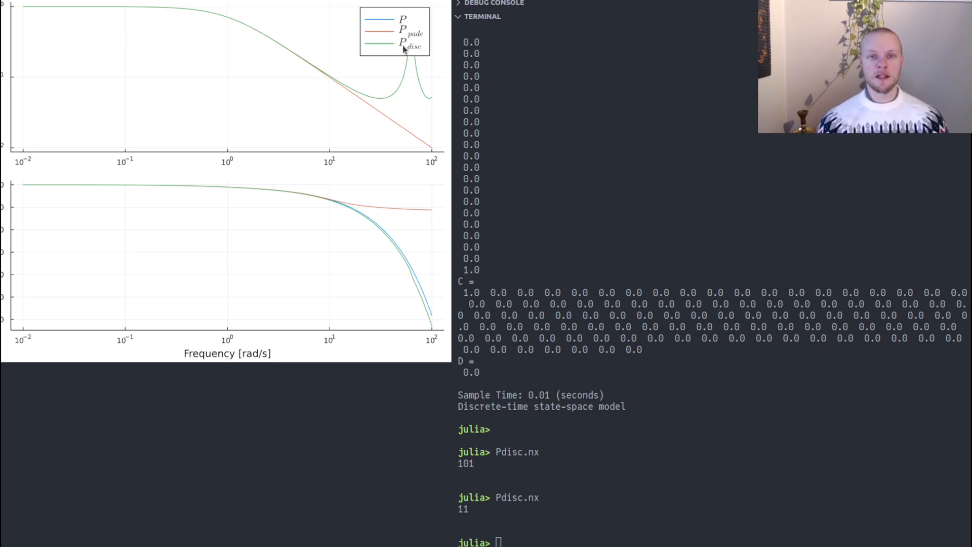
mouse_move(427, 90)
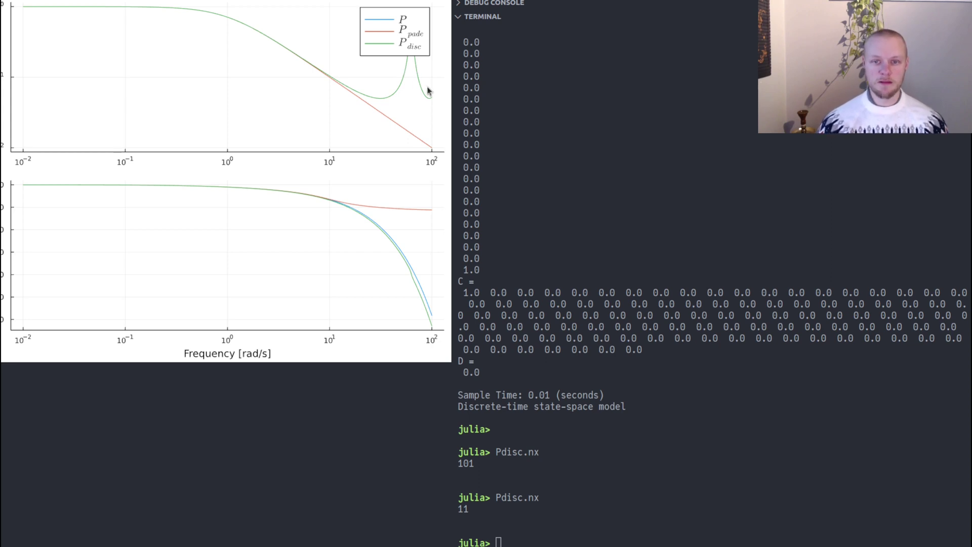
mouse_move(362, 45)
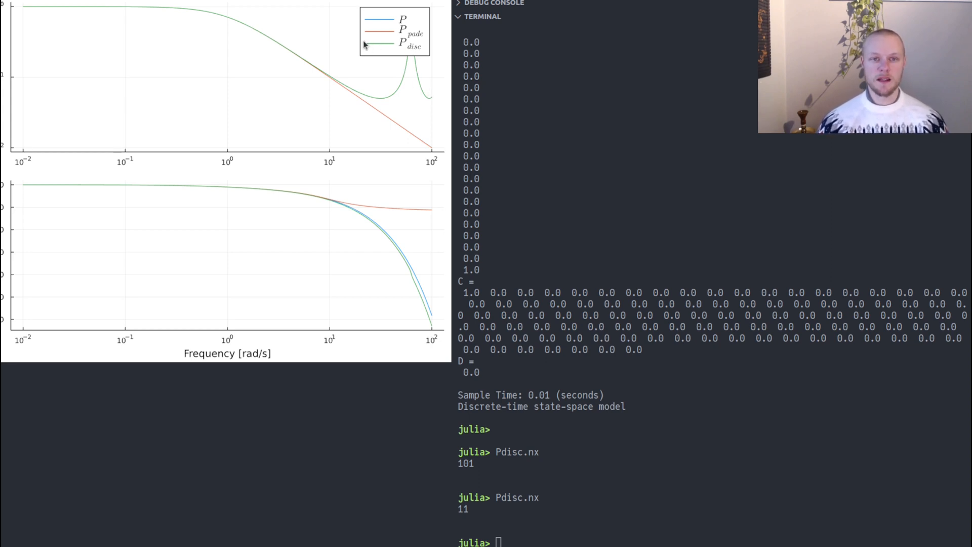
mouse_move(378, 64)
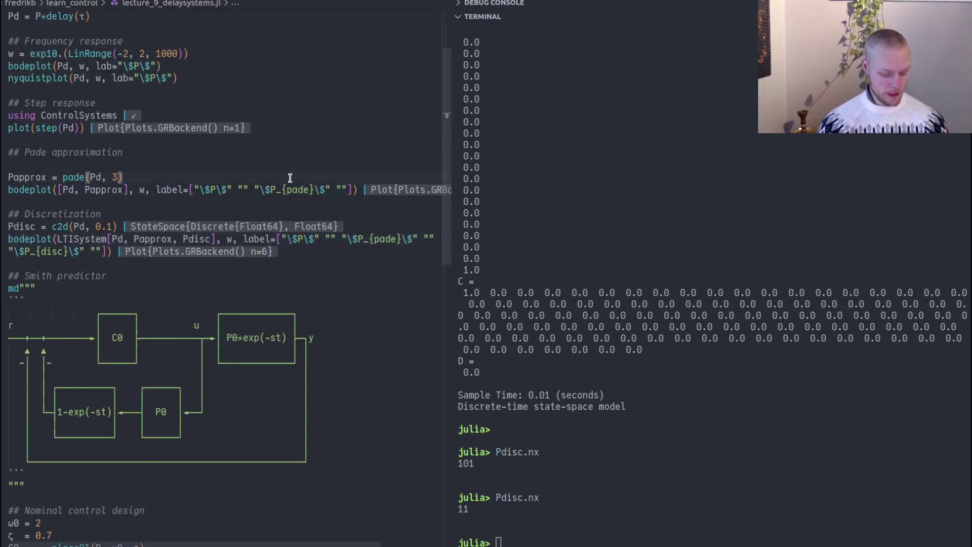
scroll(down, 3)
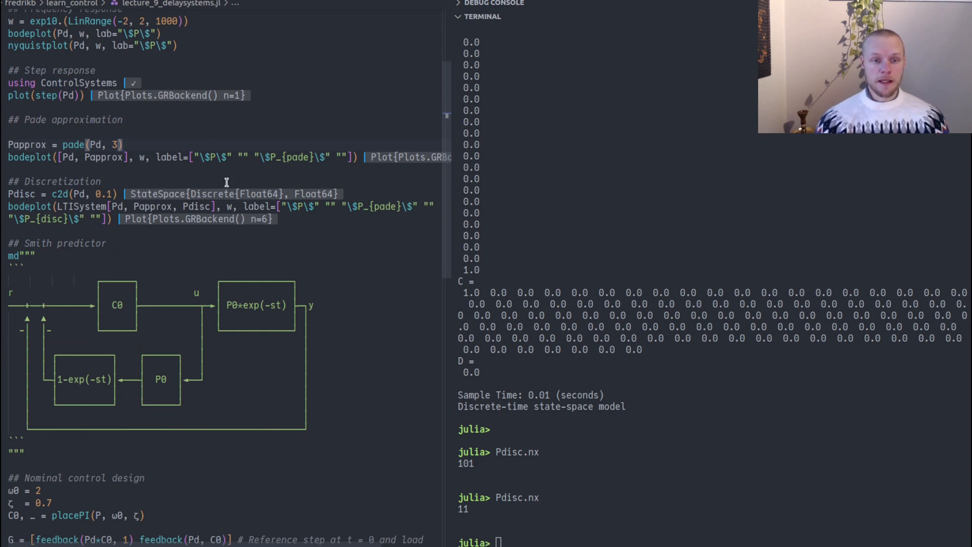
scroll(down, 3)
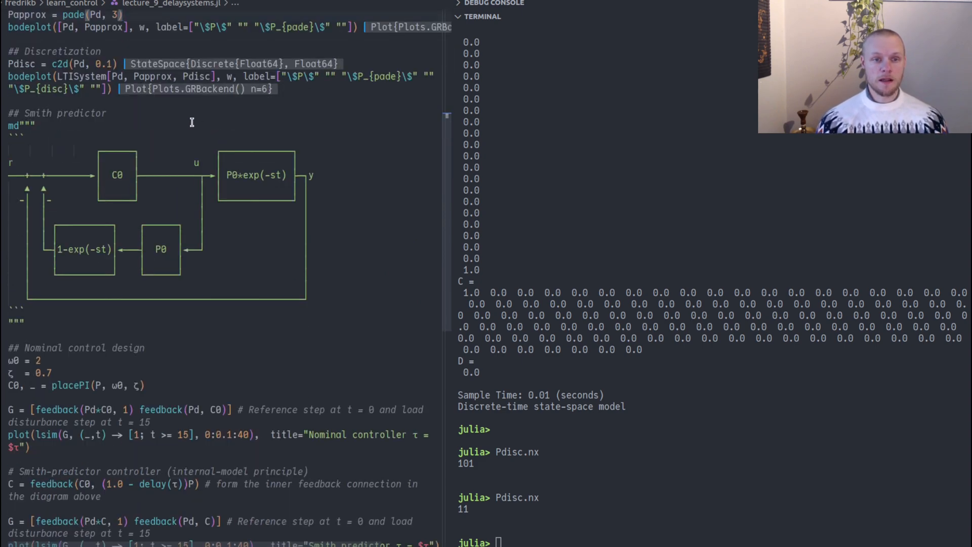
mouse_move(315, 284)
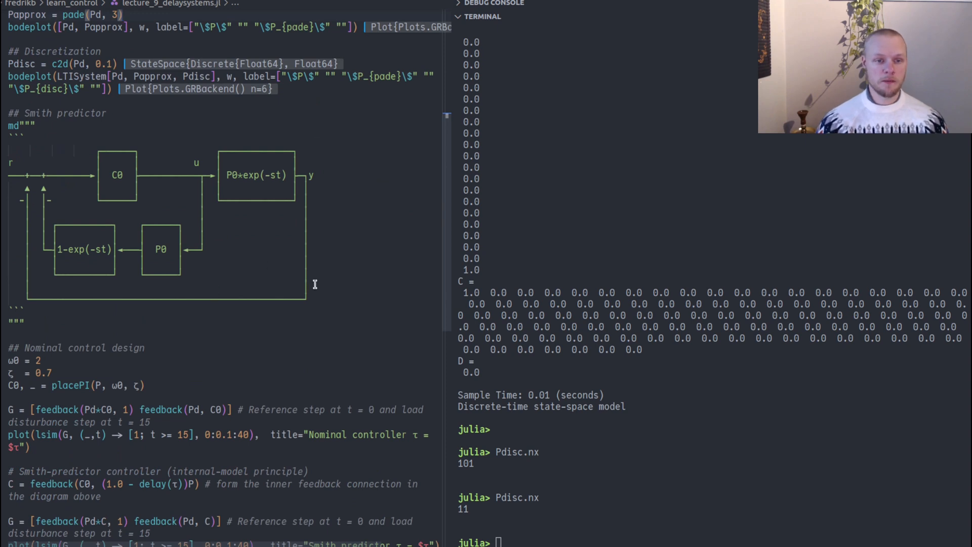
mouse_move(324, 241)
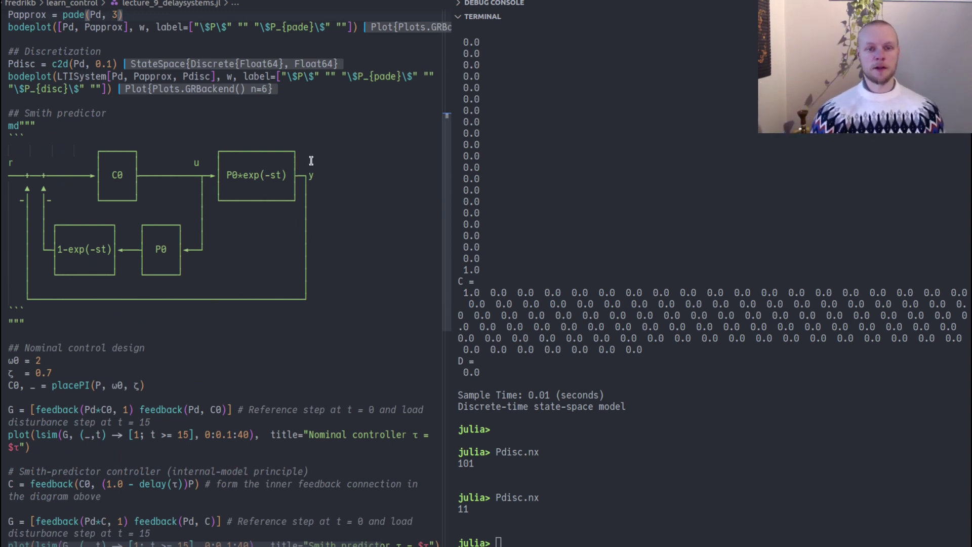
scroll(down, 3)
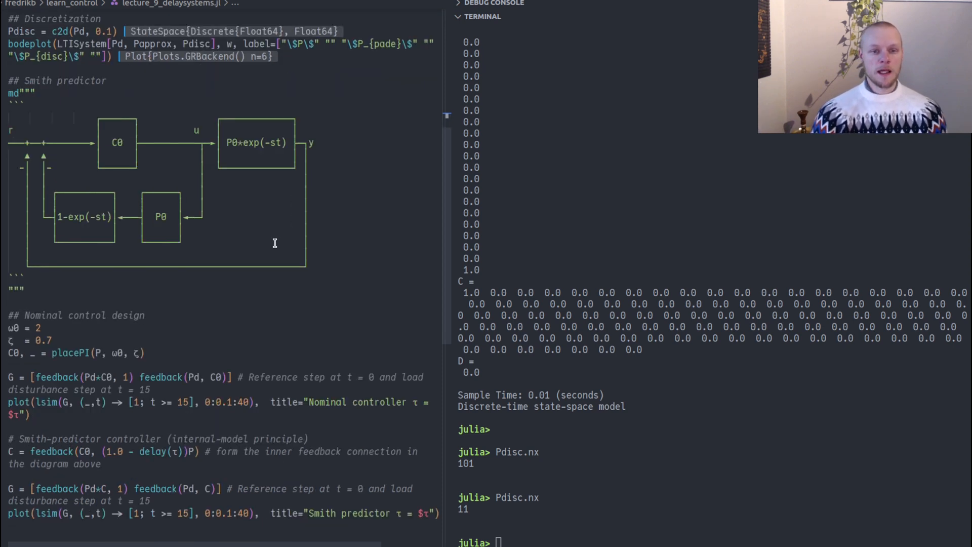
mouse_move(121, 138)
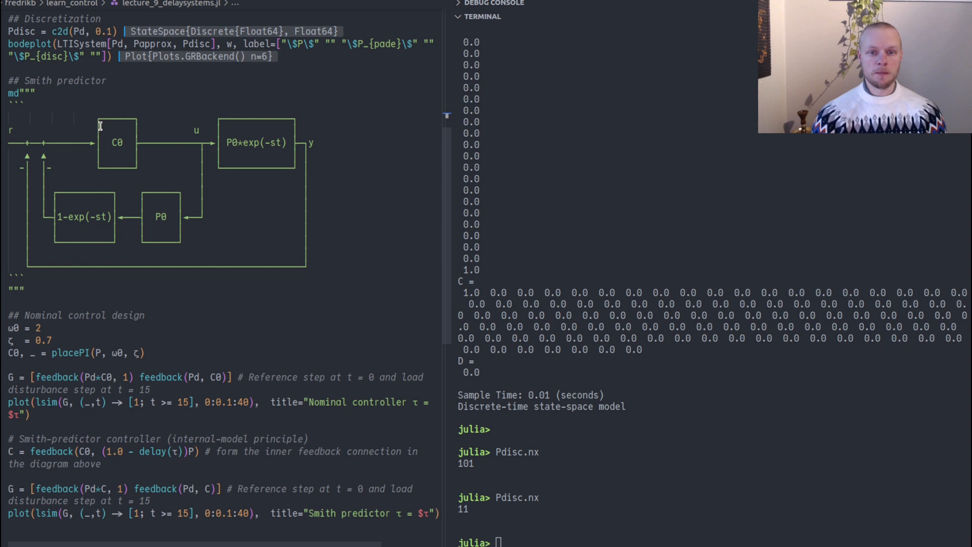
mouse_move(224, 142)
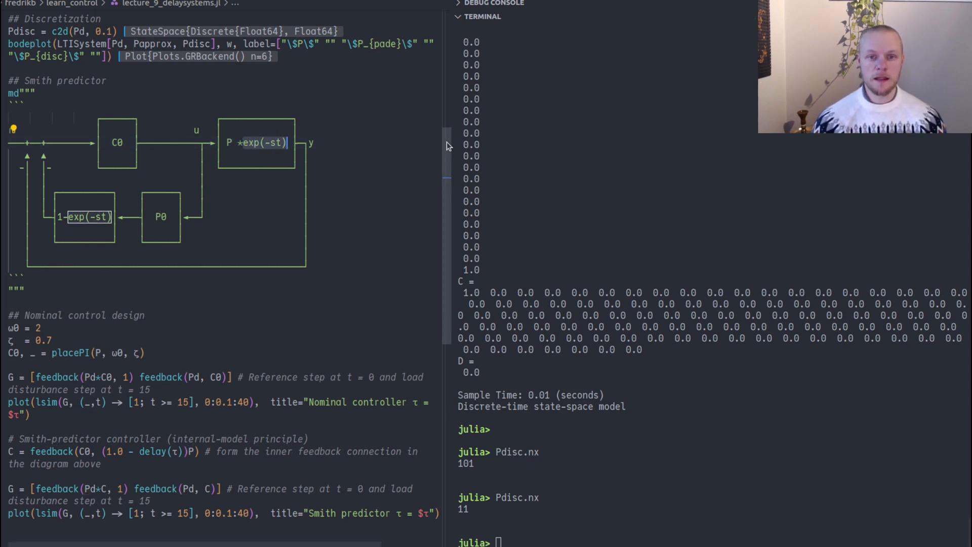
mouse_move(274, 156)
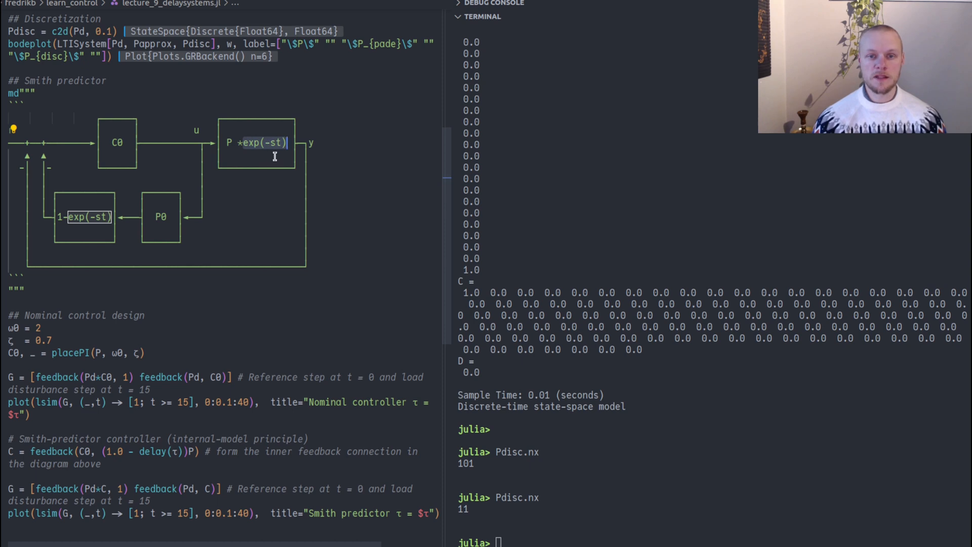
mouse_move(263, 146)
text(τ)
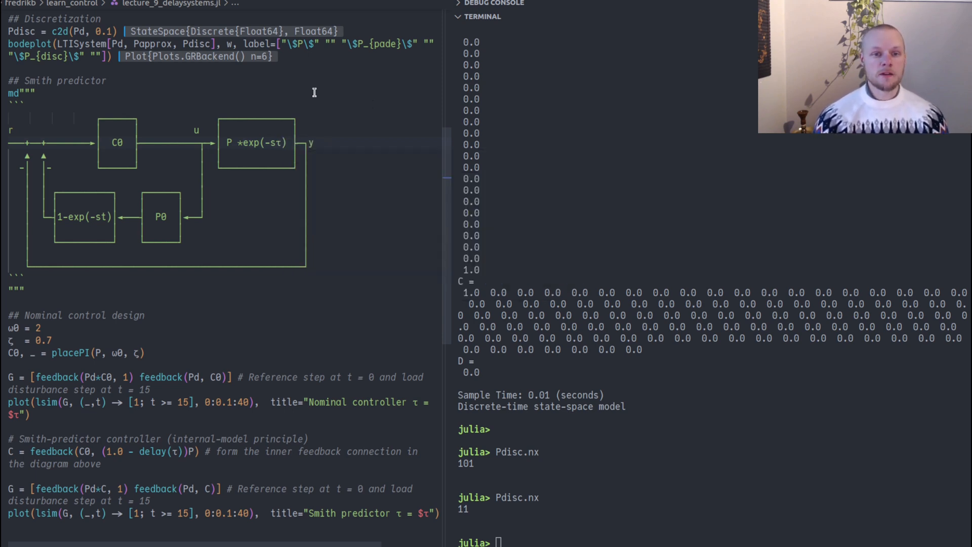
mouse_move(117, 146)
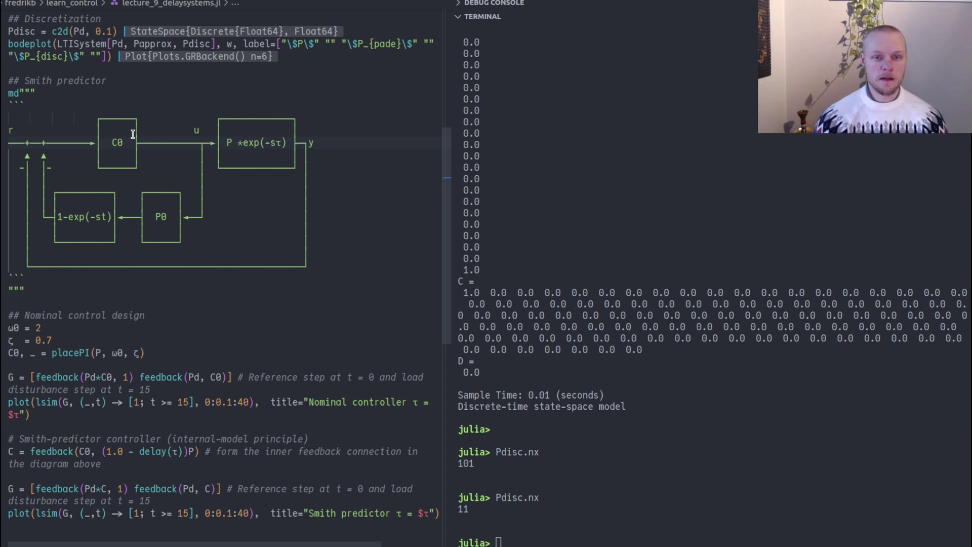
mouse_move(135, 217)
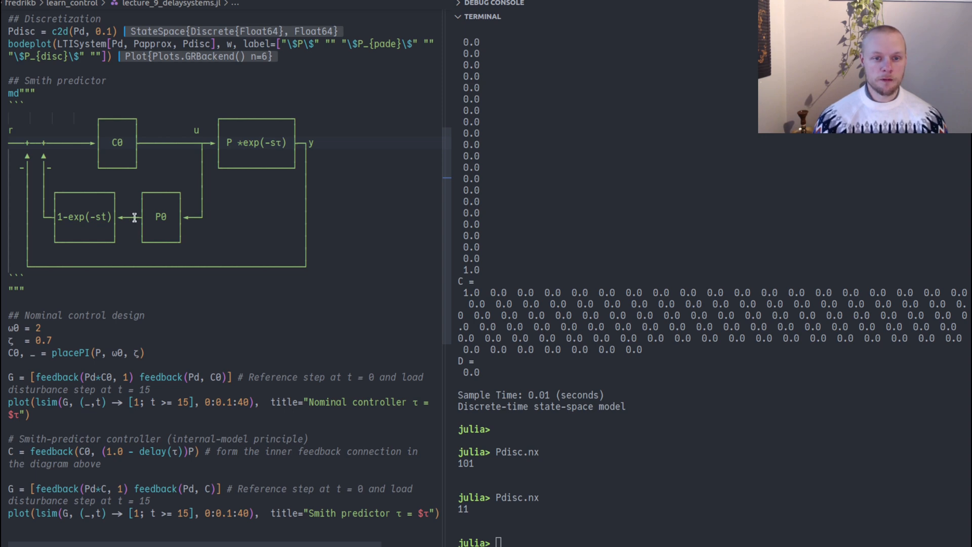
mouse_move(114, 140)
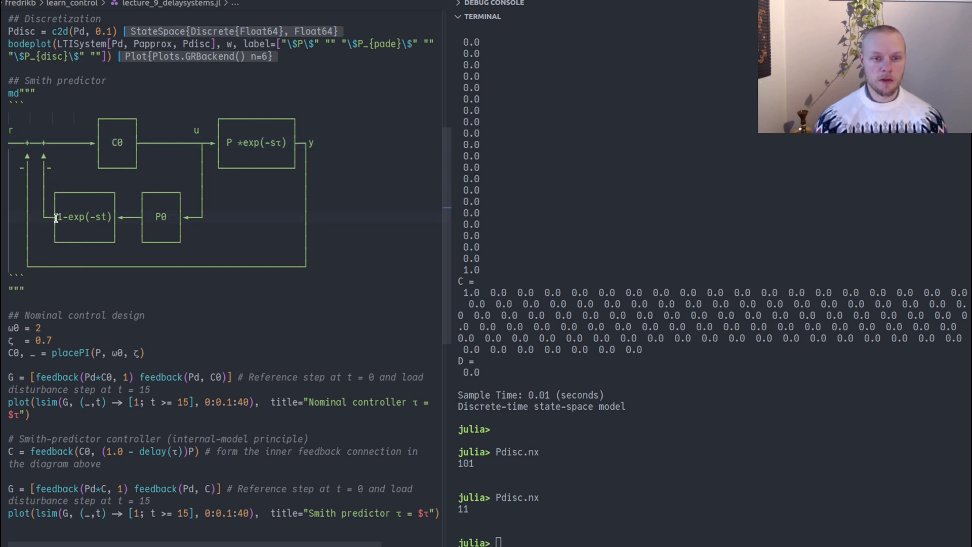
mouse_move(160, 197)
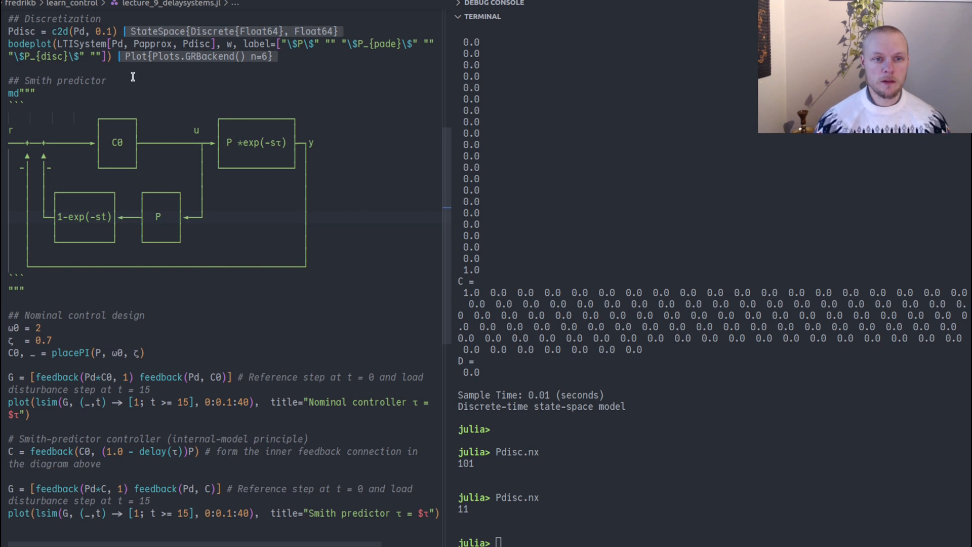
mouse_move(164, 202)
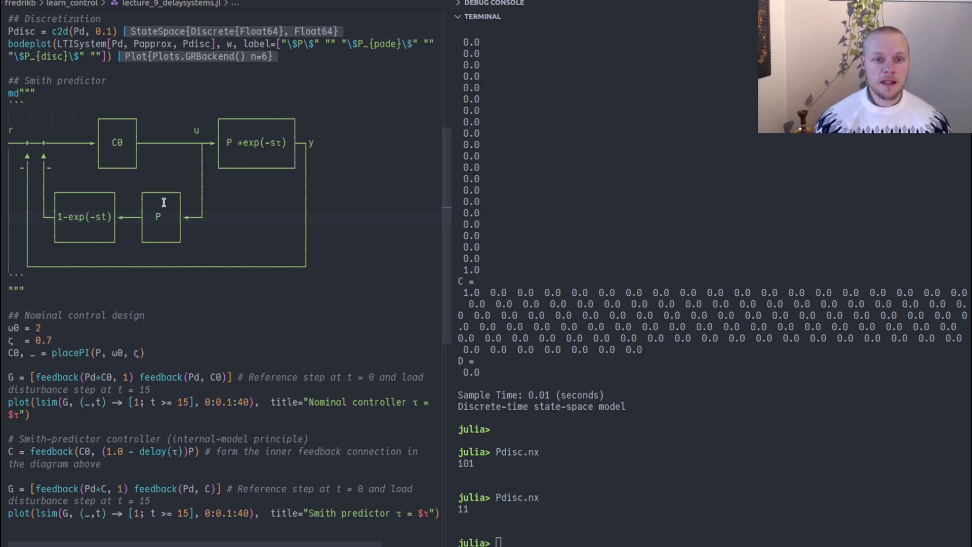
mouse_move(109, 221)
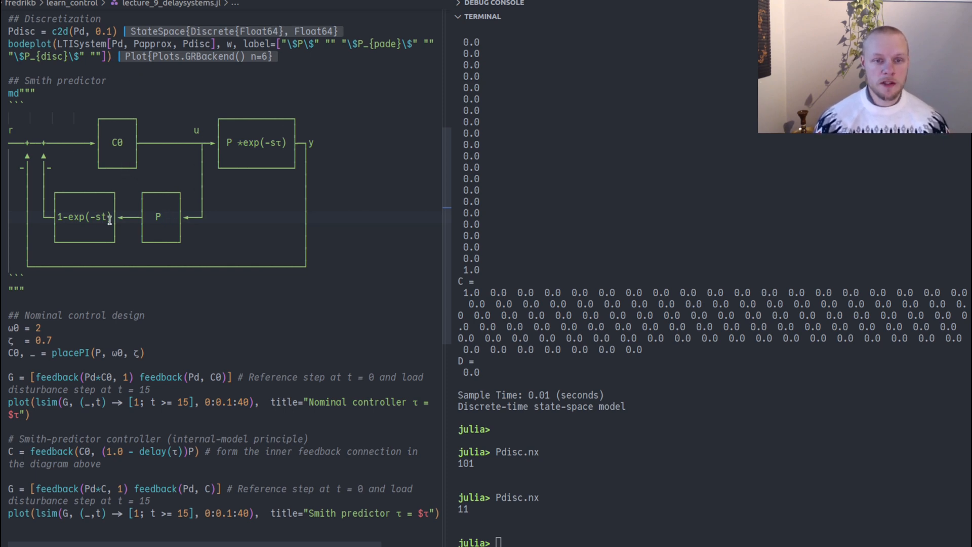
mouse_move(73, 219)
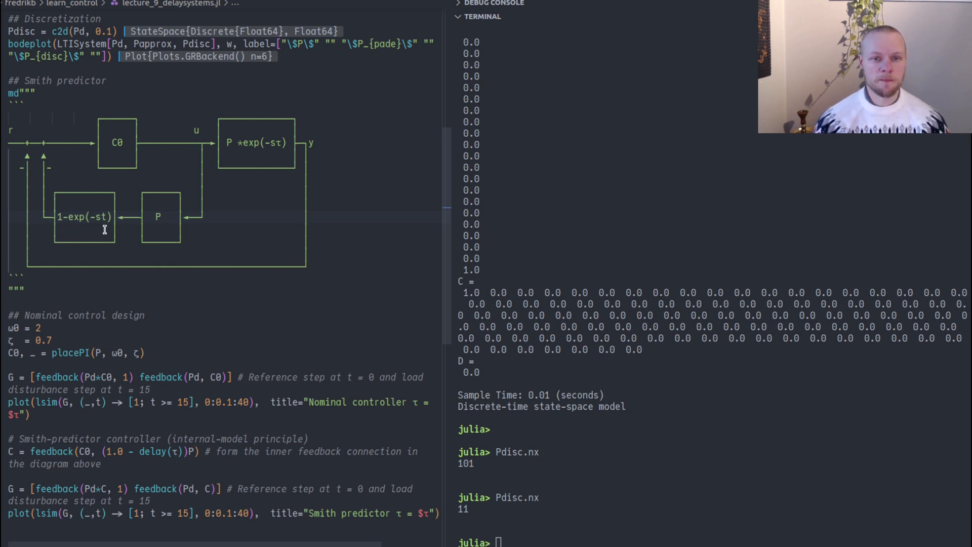
mouse_move(142, 219)
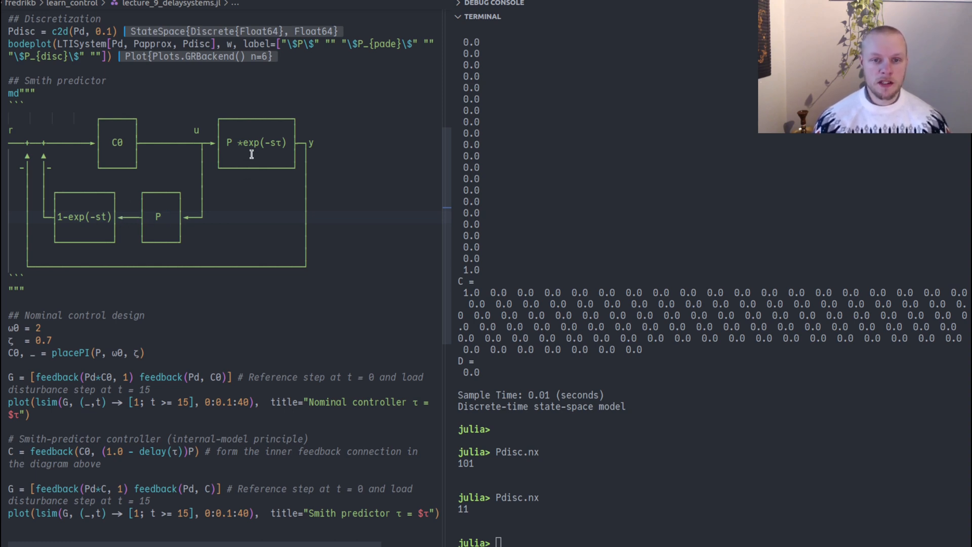
mouse_move(151, 215)
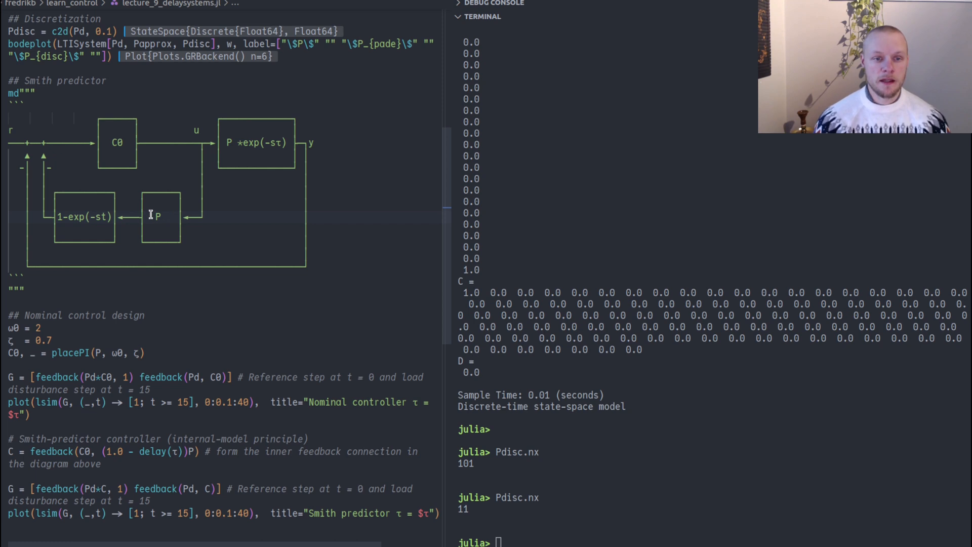
mouse_move(78, 151)
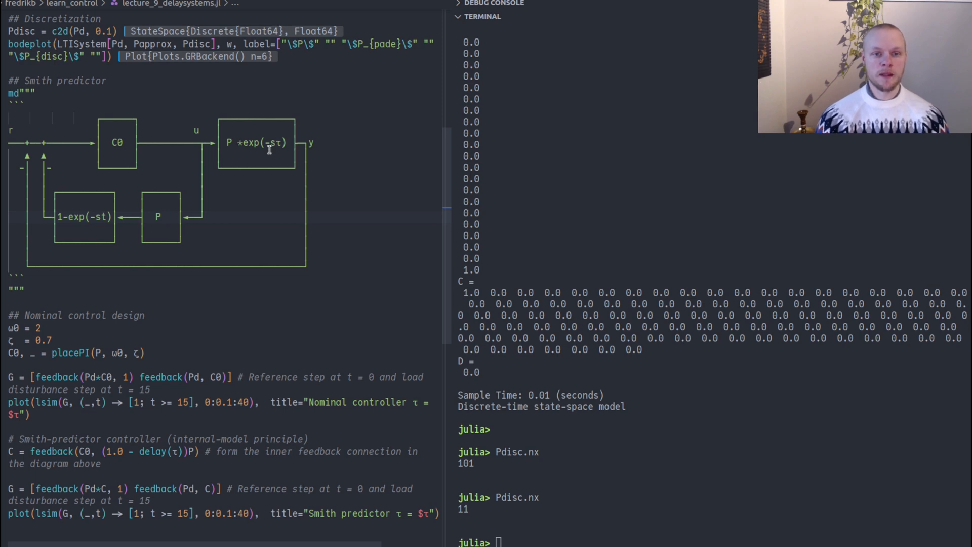
mouse_move(114, 136)
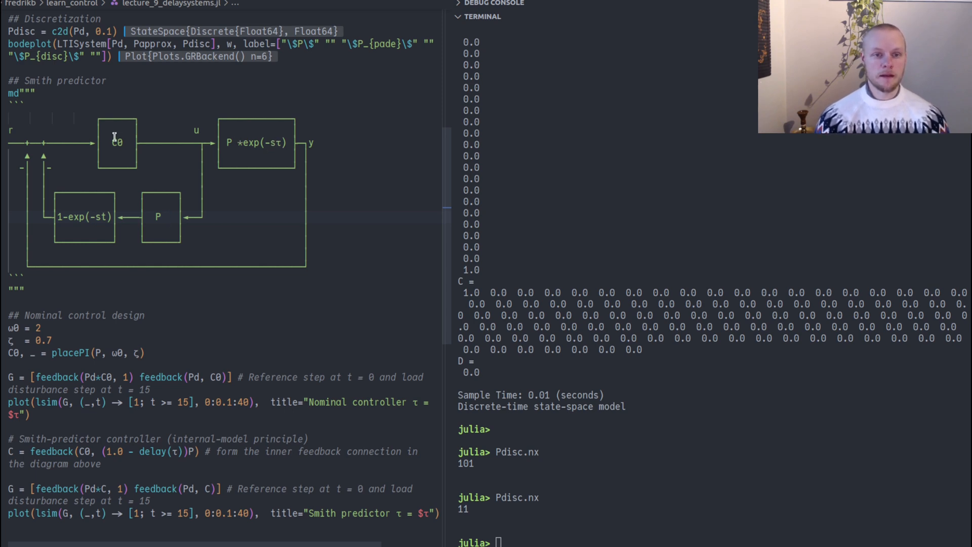
mouse_move(157, 207)
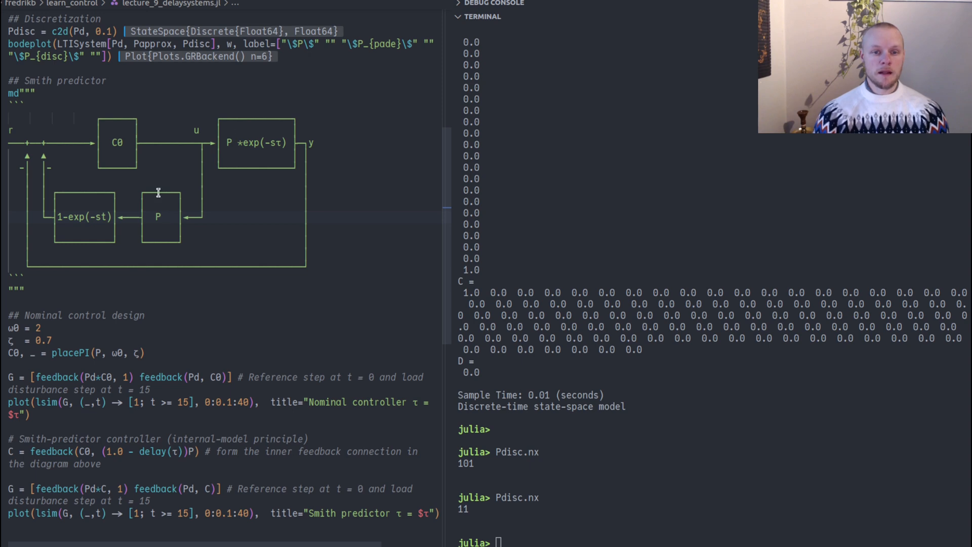
mouse_move(122, 201)
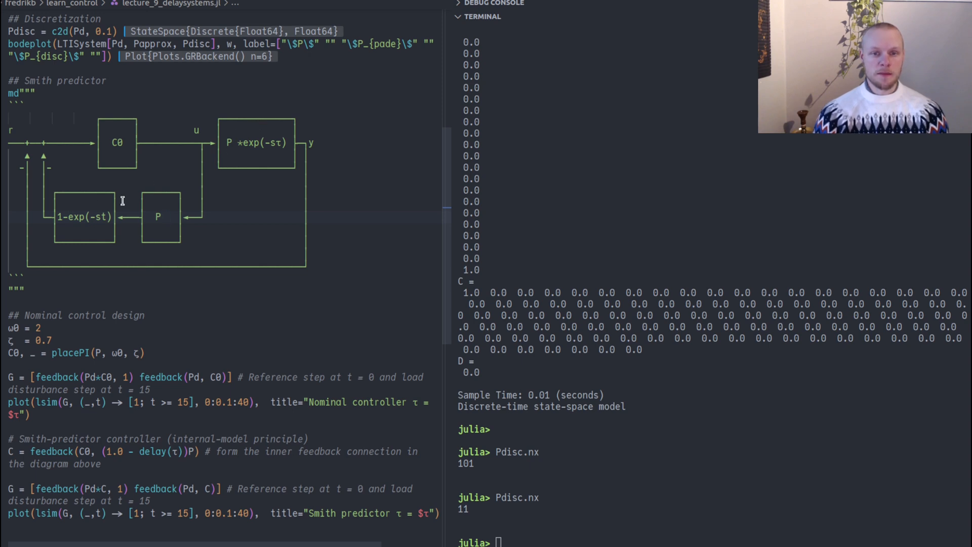
mouse_move(308, 176)
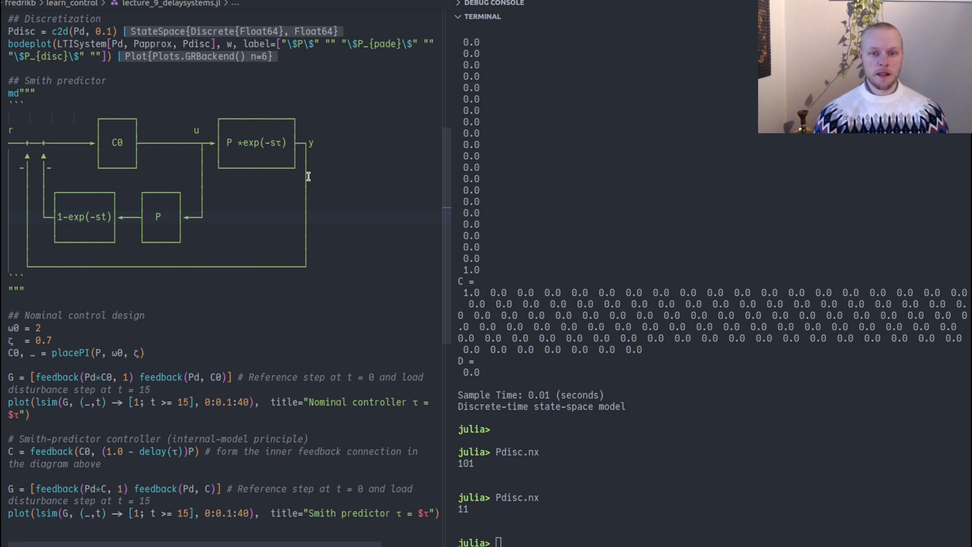
mouse_move(168, 184)
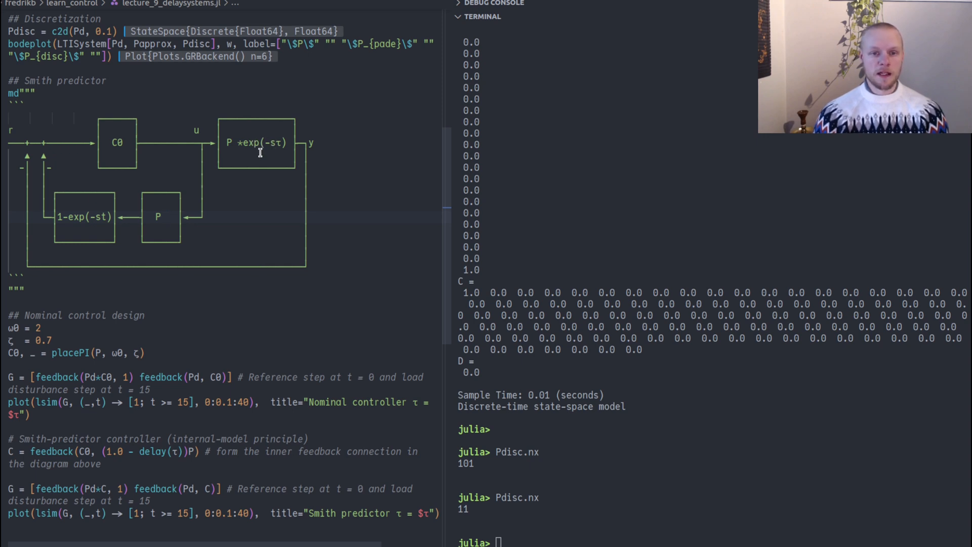
mouse_move(308, 168)
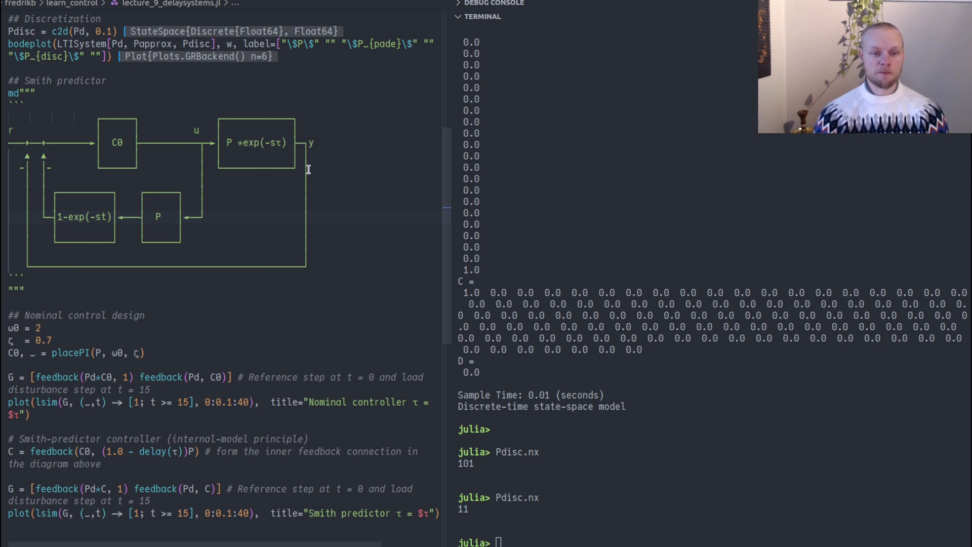
mouse_move(264, 111)
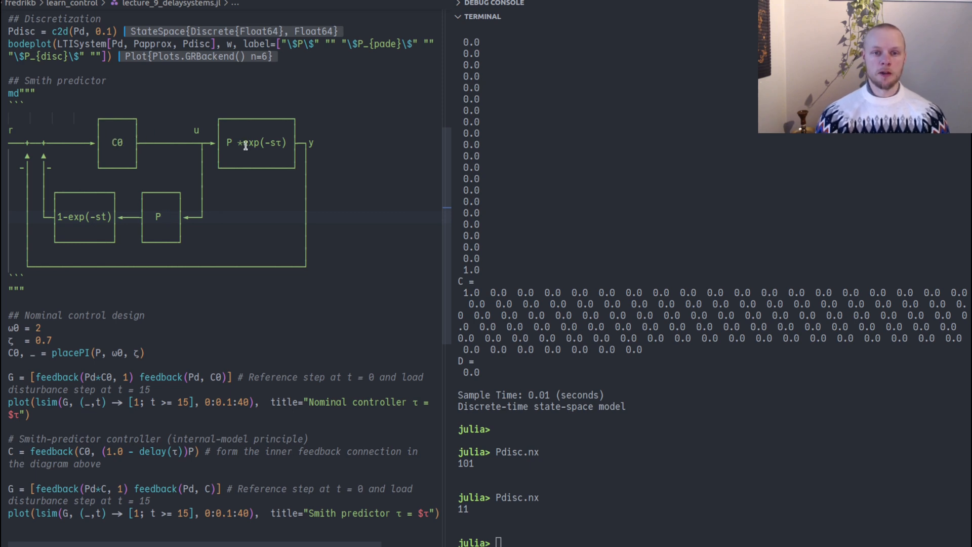
mouse_move(268, 148)
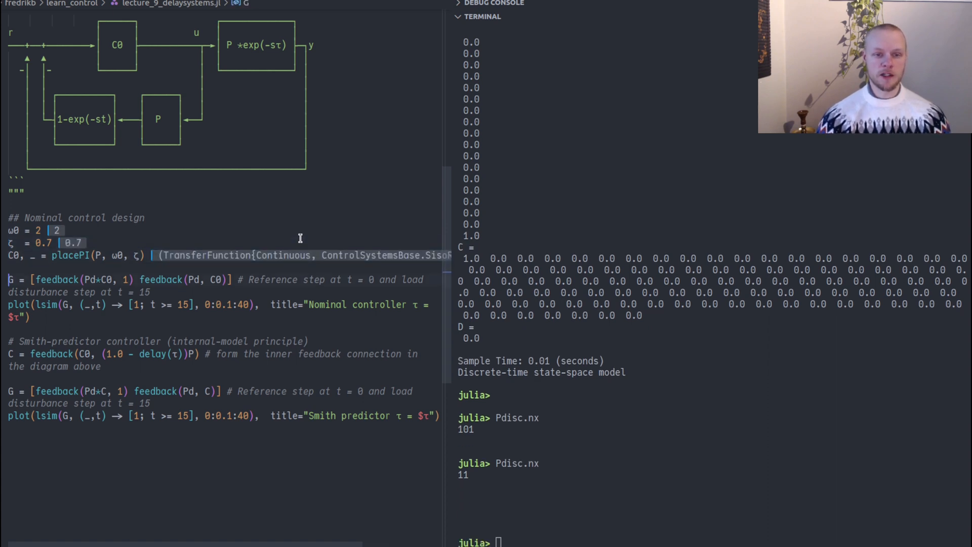
Step: Print C0 = (1.8s + 4)/s in the REPL and evaluate the closed-loop G line
double_click(11, 256)
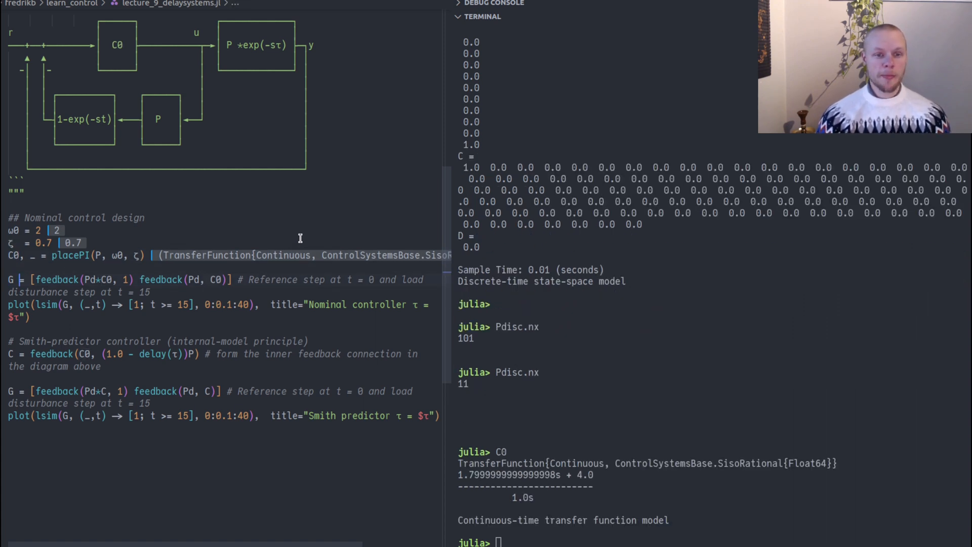
mouse_move(178, 314)
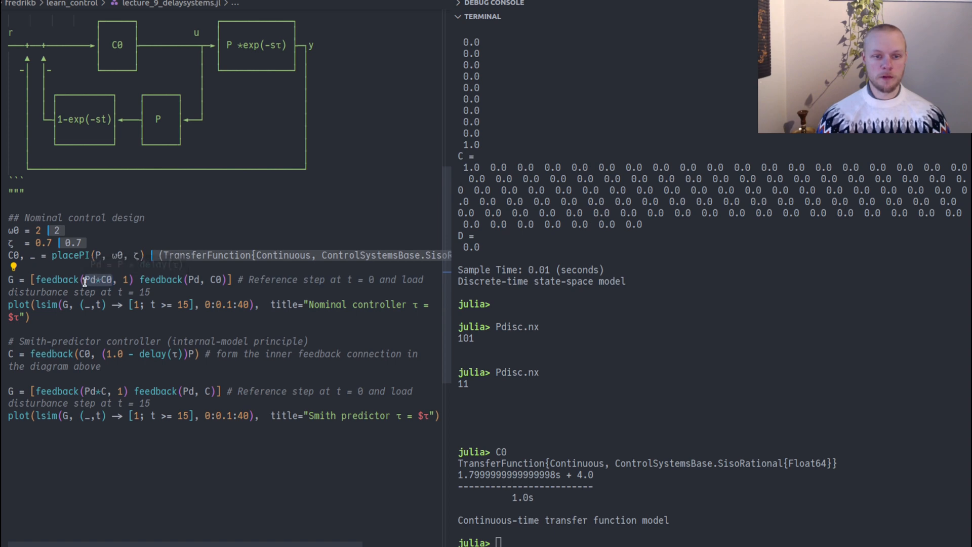
mouse_move(104, 292)
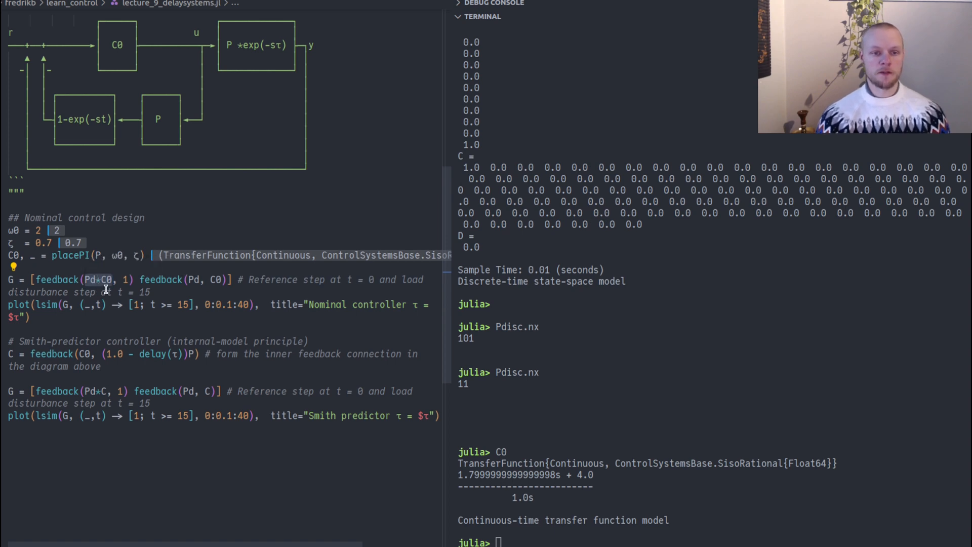
mouse_move(320, 42)
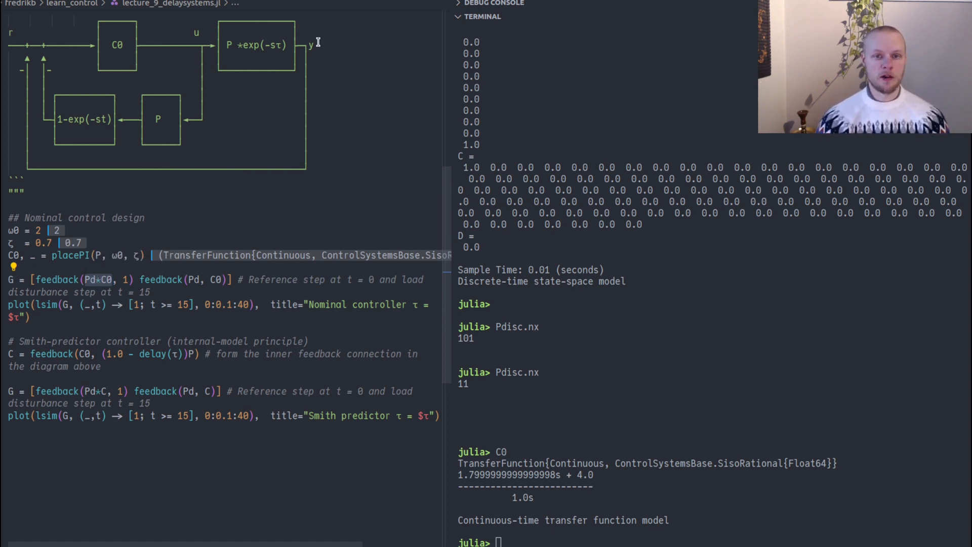
mouse_move(307, 46)
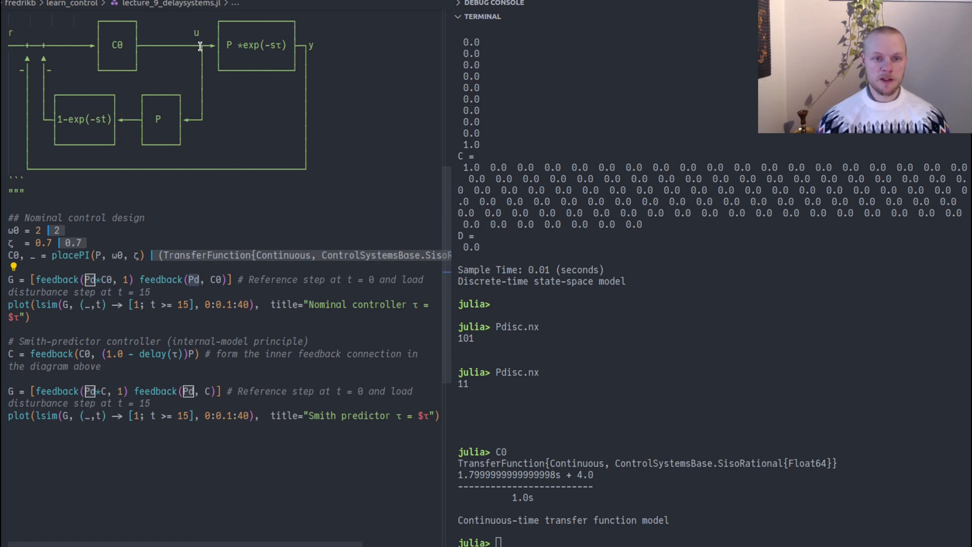
scroll(down, 3)
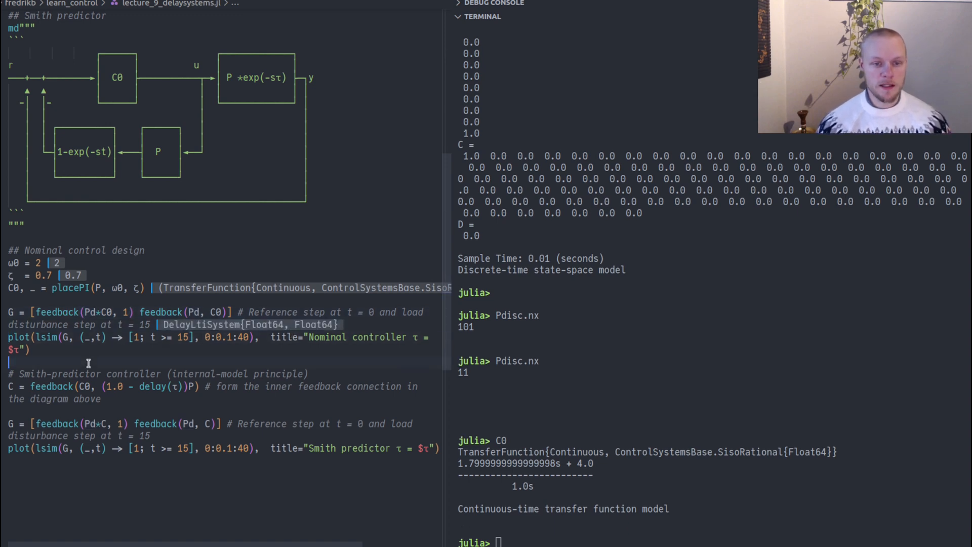
mouse_move(48, 337)
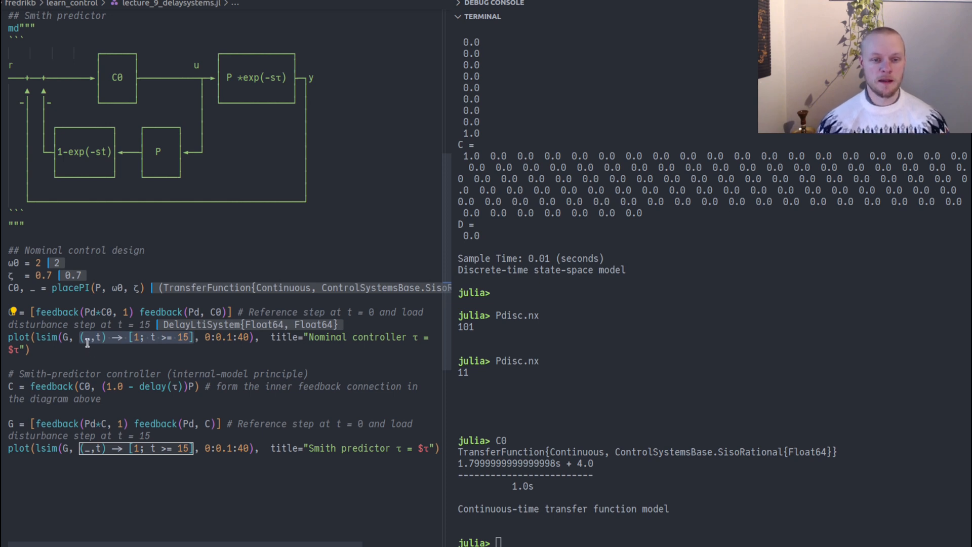
mouse_move(105, 344)
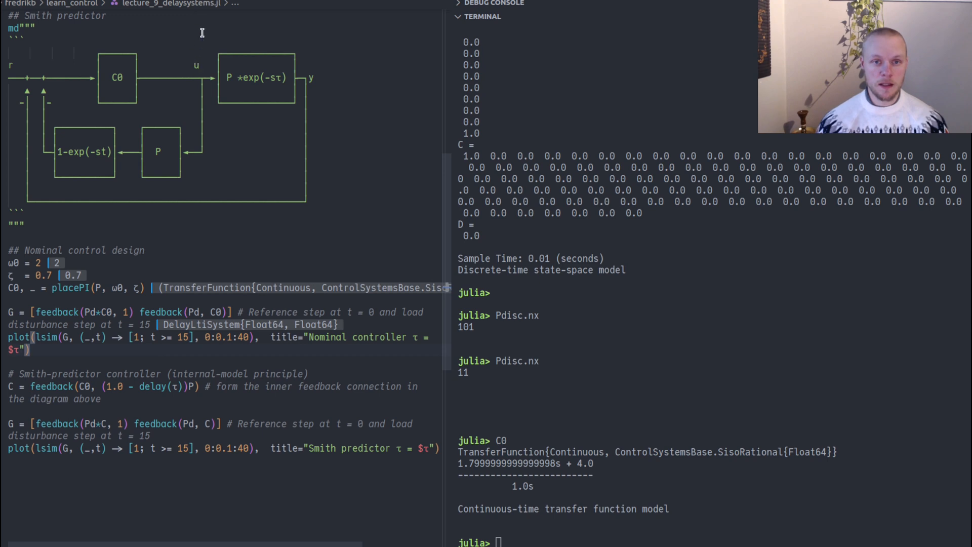
mouse_move(152, 338)
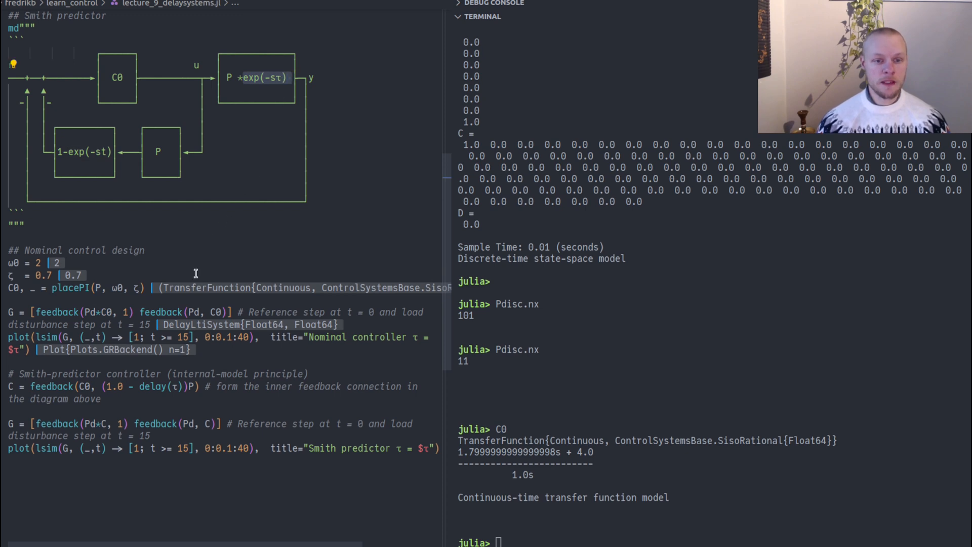
mouse_move(104, 111)
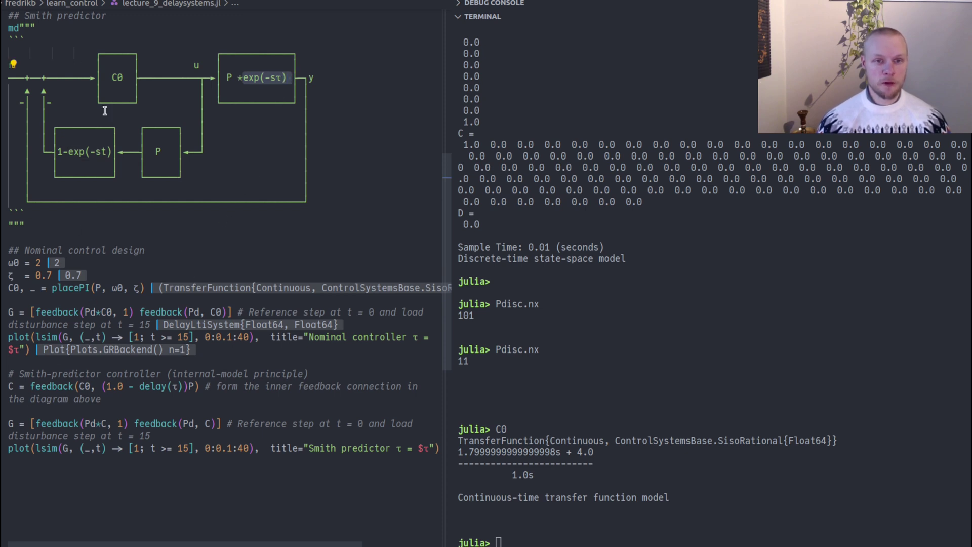
mouse_move(59, 86)
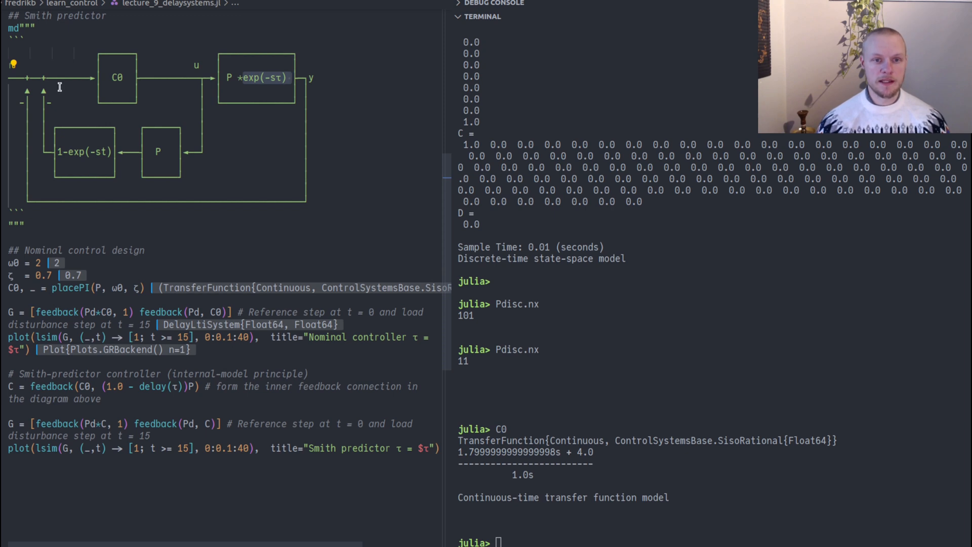
mouse_move(71, 410)
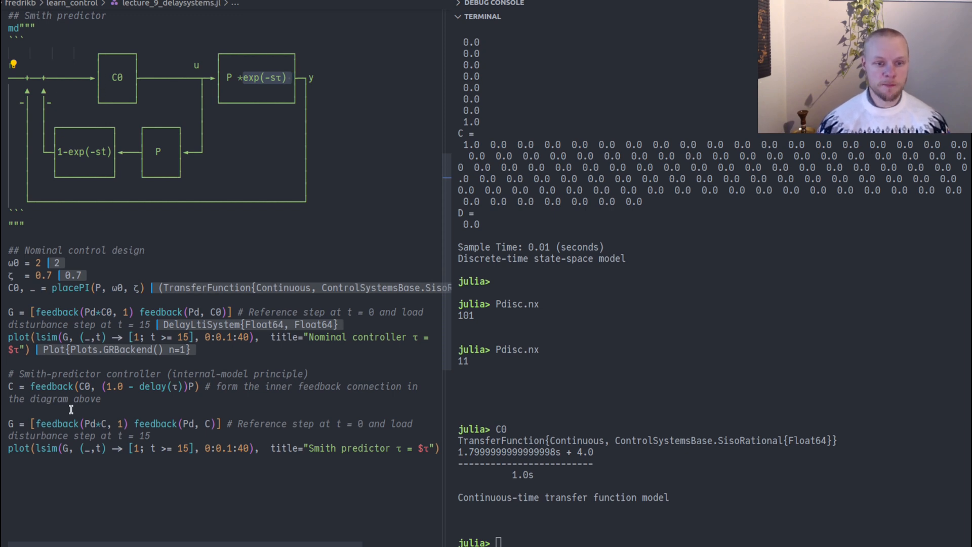
mouse_move(107, 79)
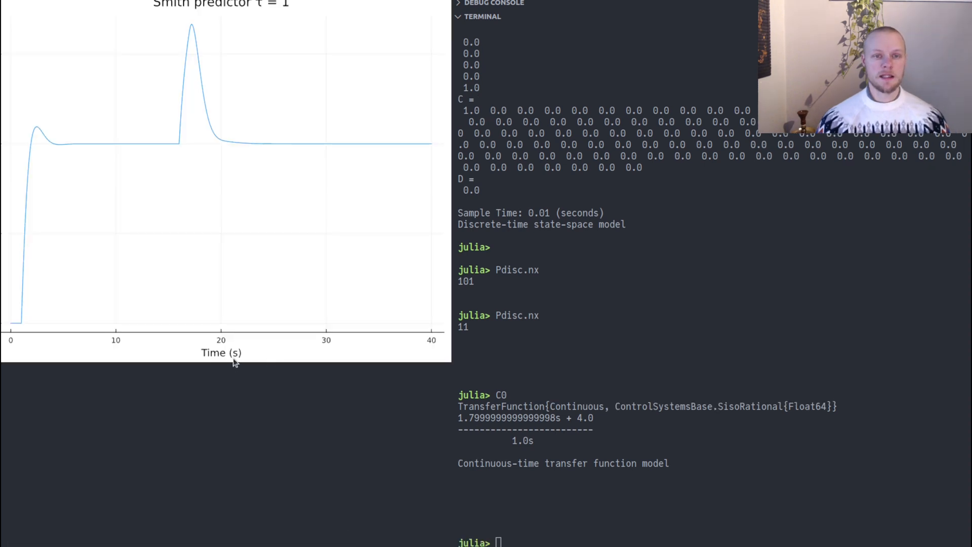
mouse_move(26, 336)
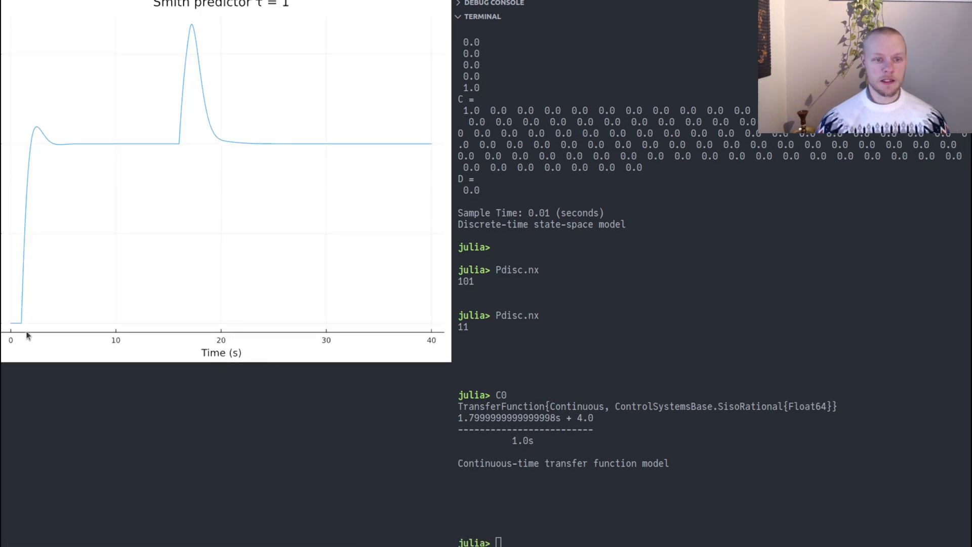
mouse_move(14, 324)
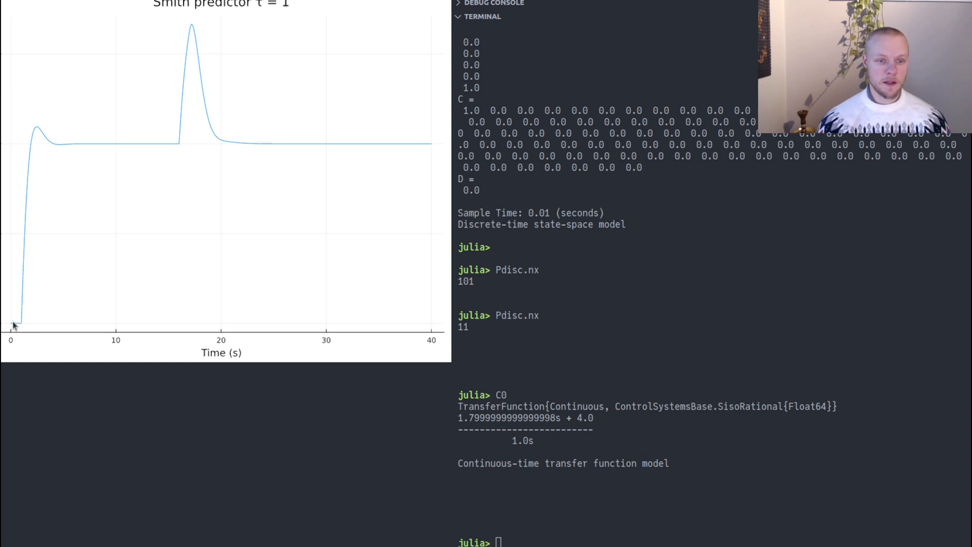
mouse_move(11, 148)
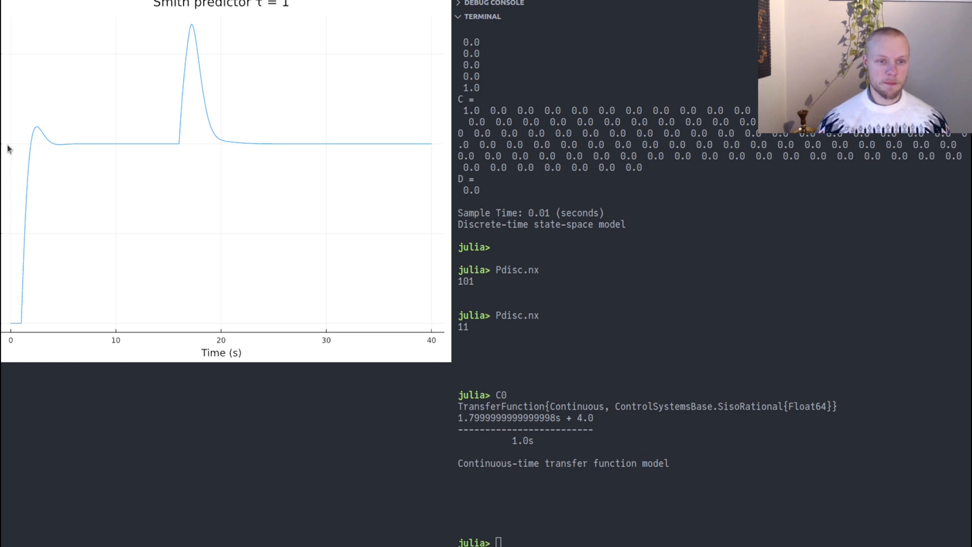
mouse_move(11, 324)
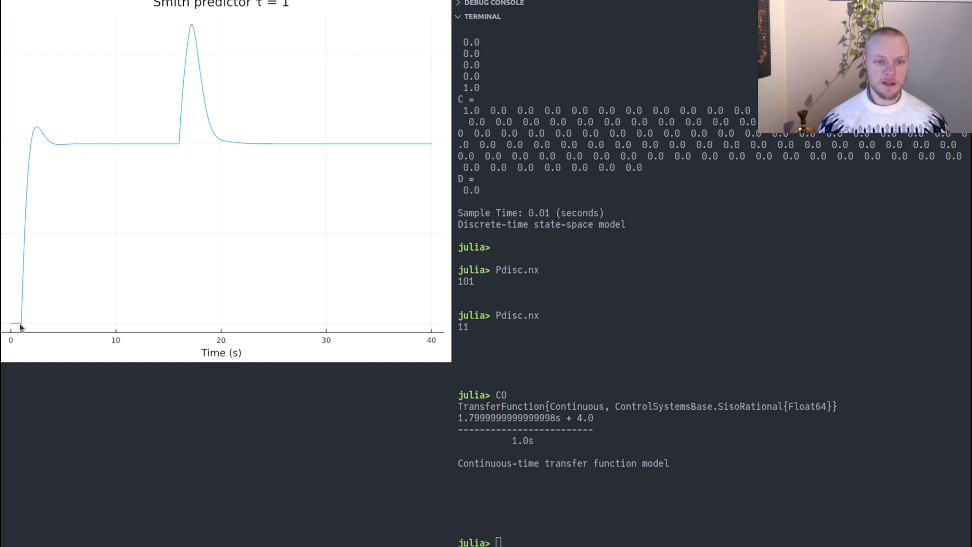
mouse_move(53, 152)
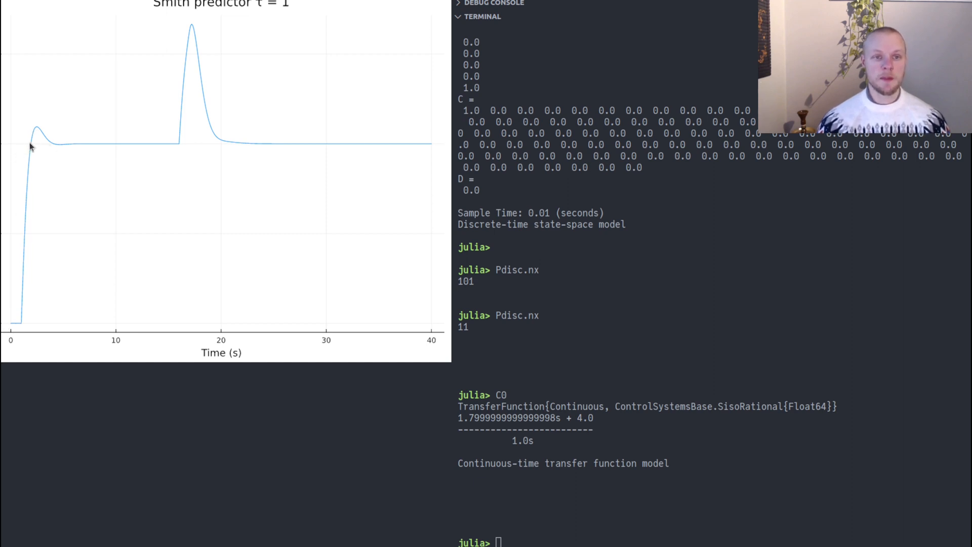
mouse_move(198, 162)
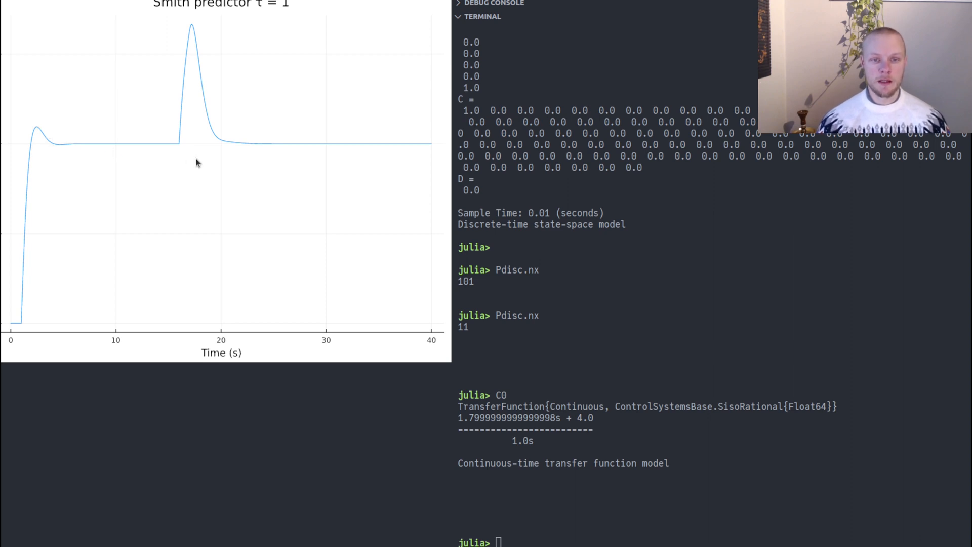
mouse_move(159, 164)
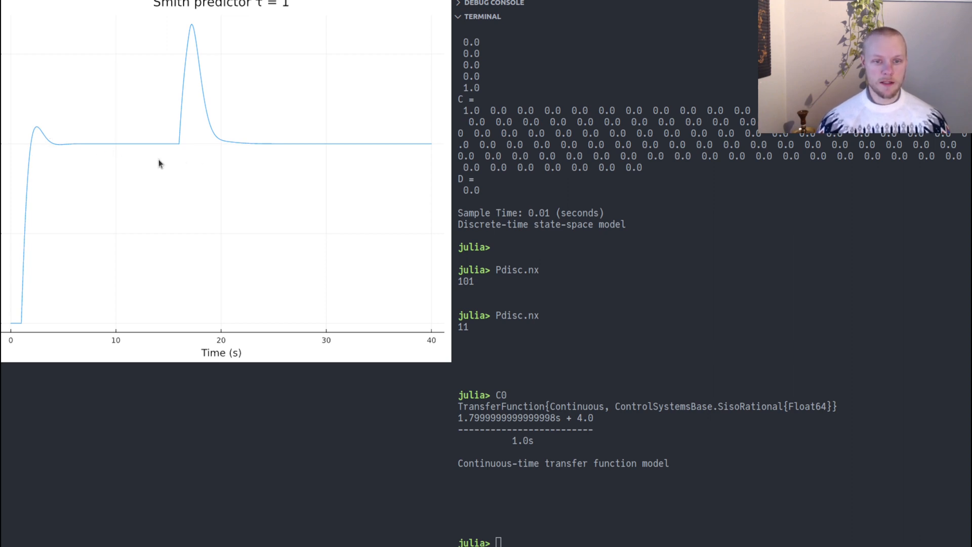
mouse_move(173, 148)
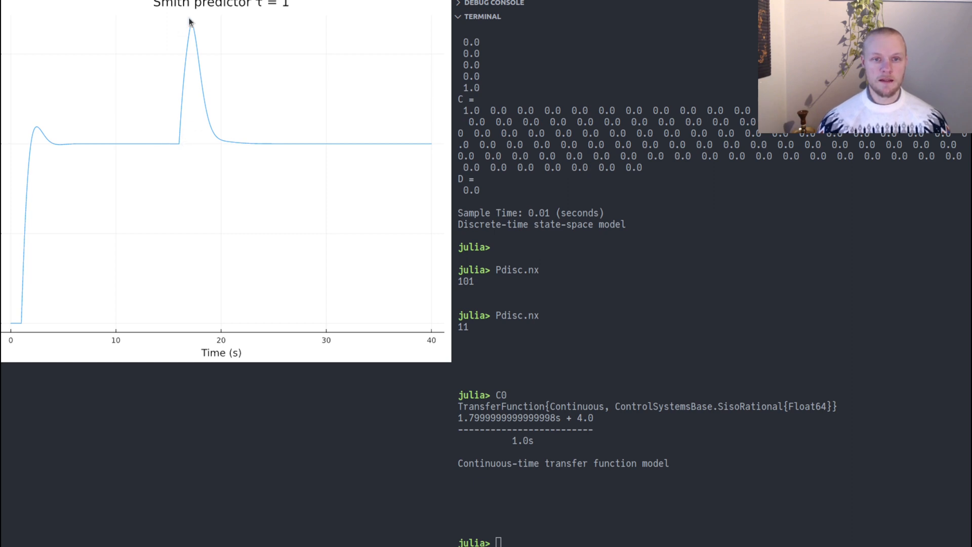
mouse_move(199, 45)
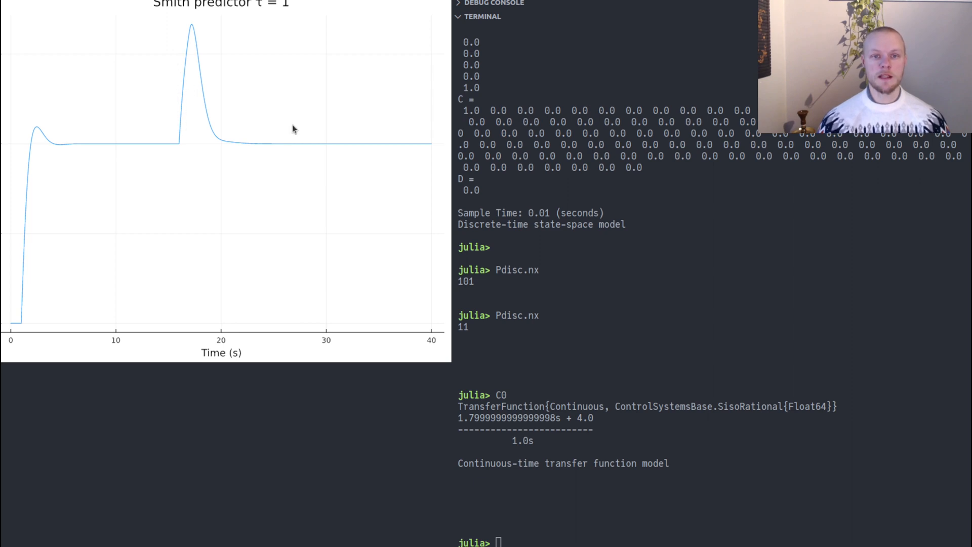
mouse_move(200, 88)
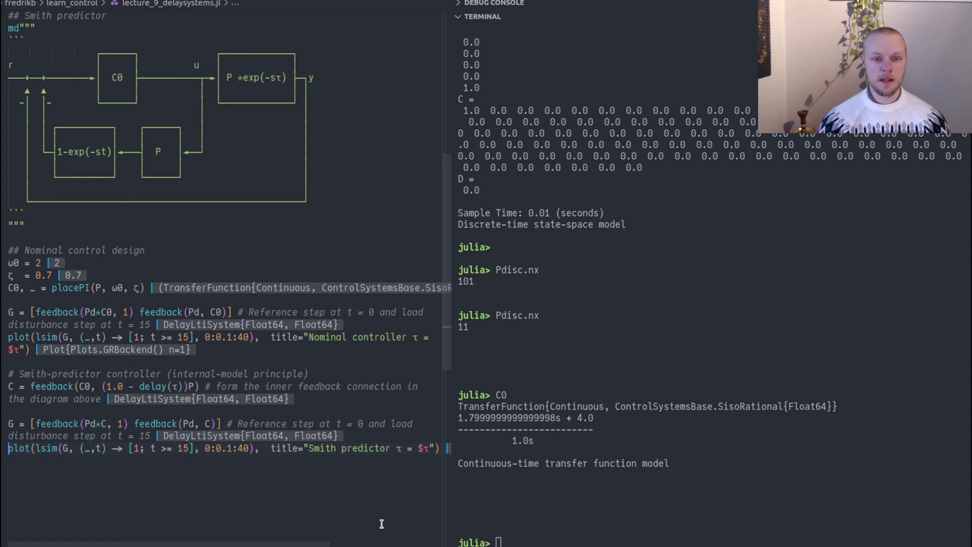
mouse_move(138, 488)
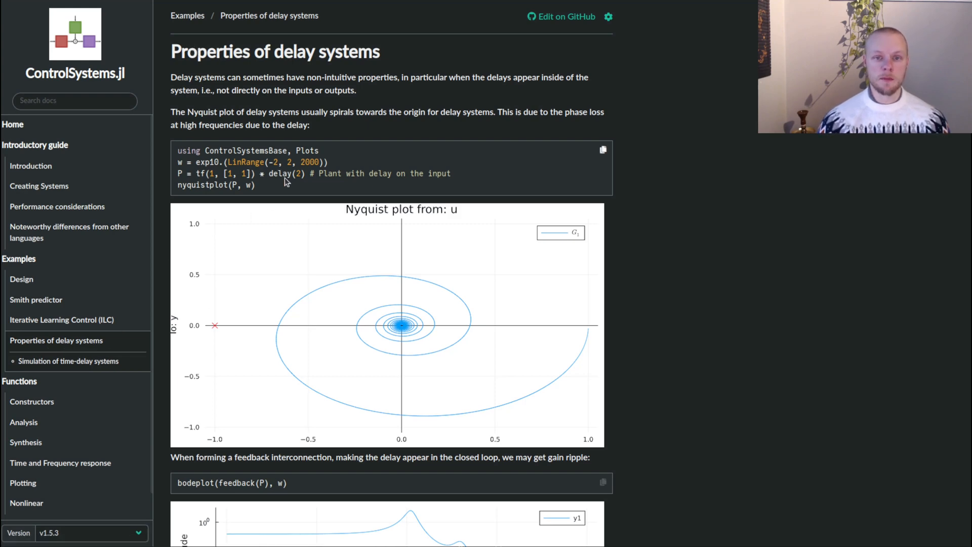
mouse_move(379, 331)
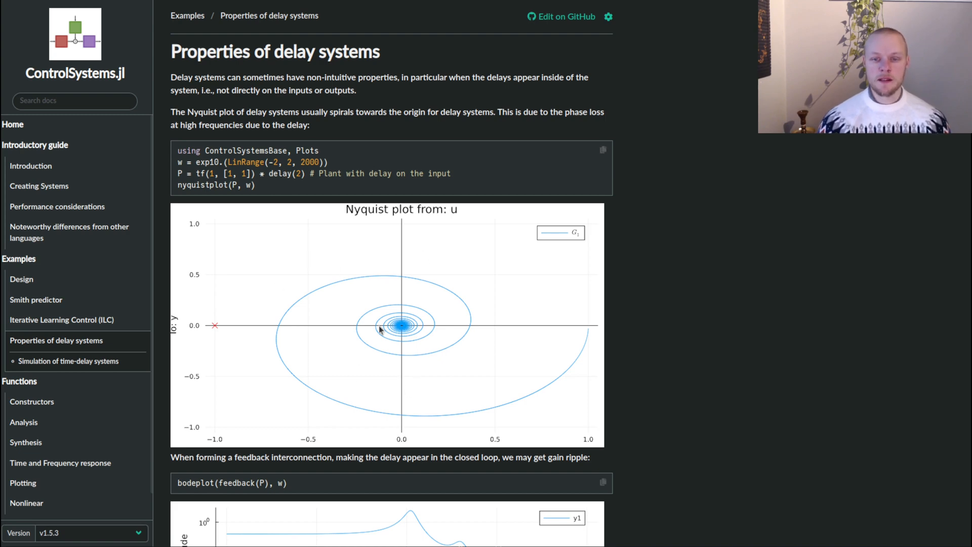
scroll(down, 3)
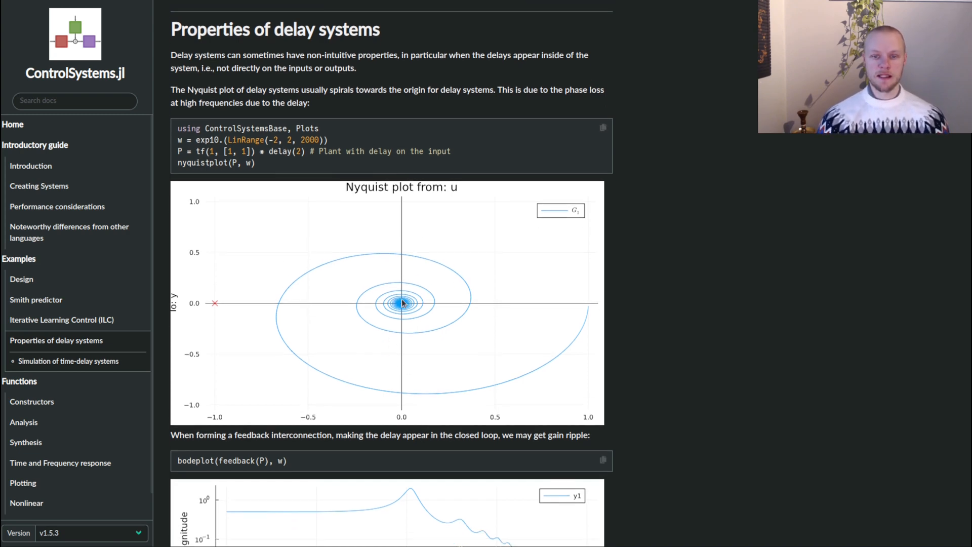
scroll(down, 3)
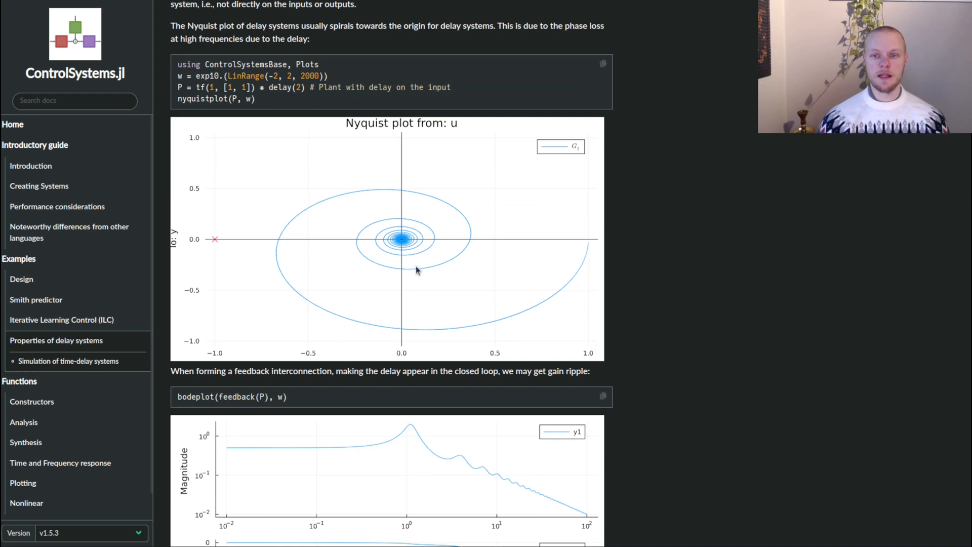
mouse_move(294, 308)
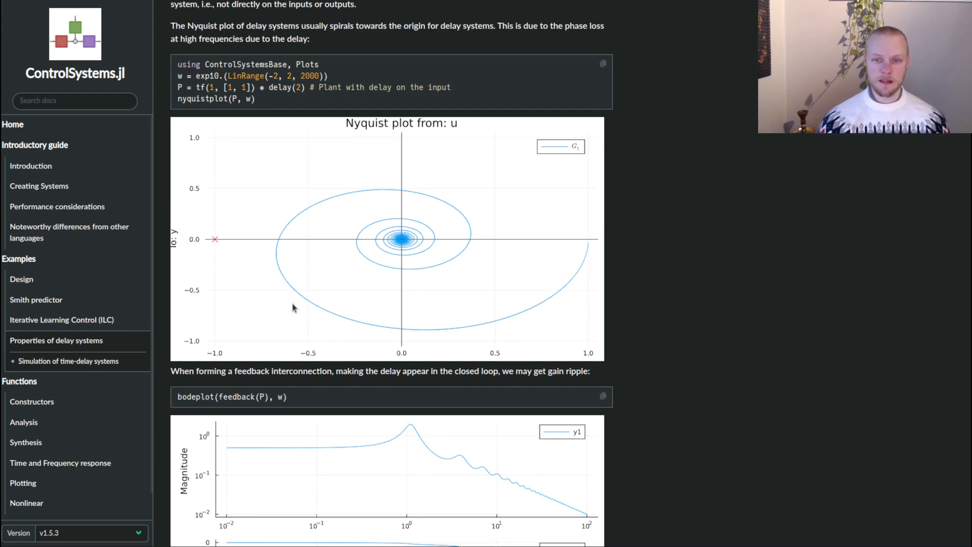
scroll(down, 3)
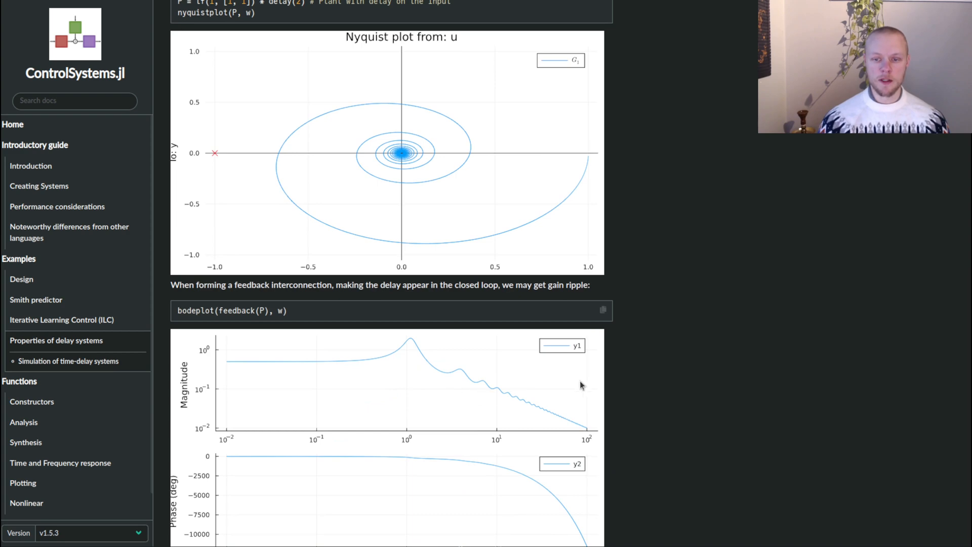
scroll(down, 3)
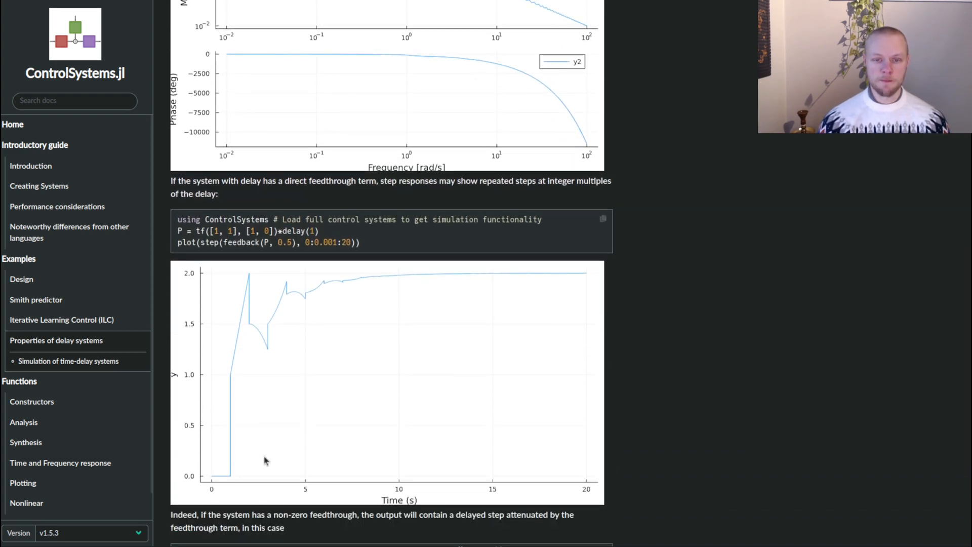
mouse_move(262, 309)
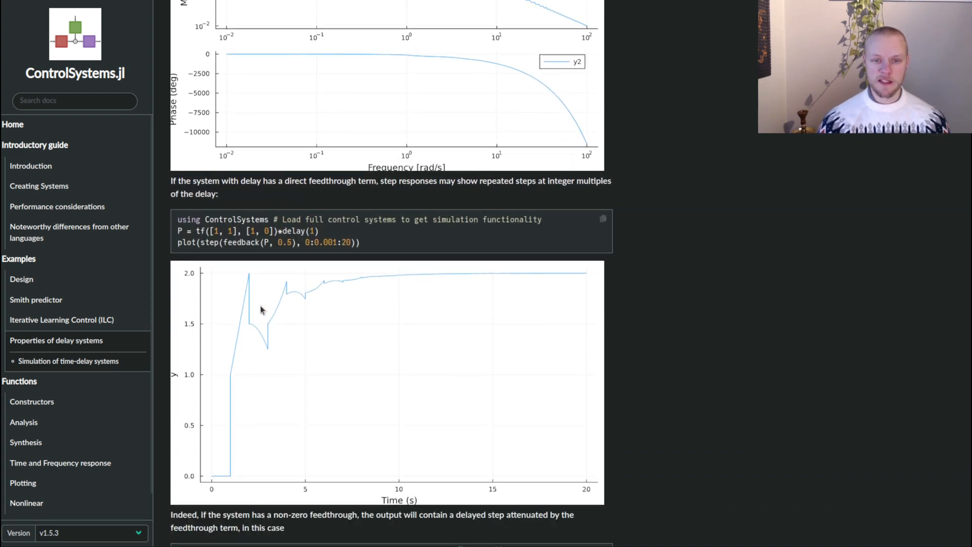
mouse_move(331, 277)
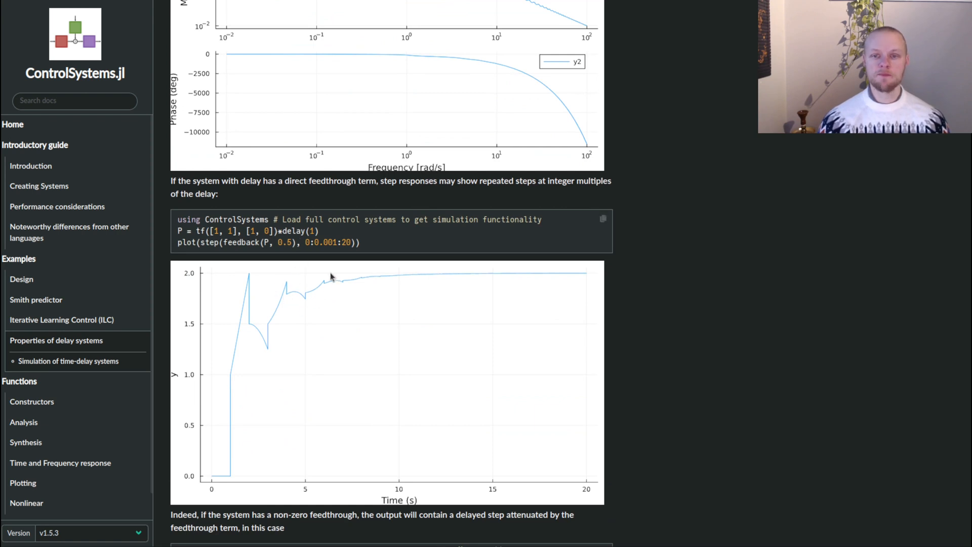
scroll(down, 3)
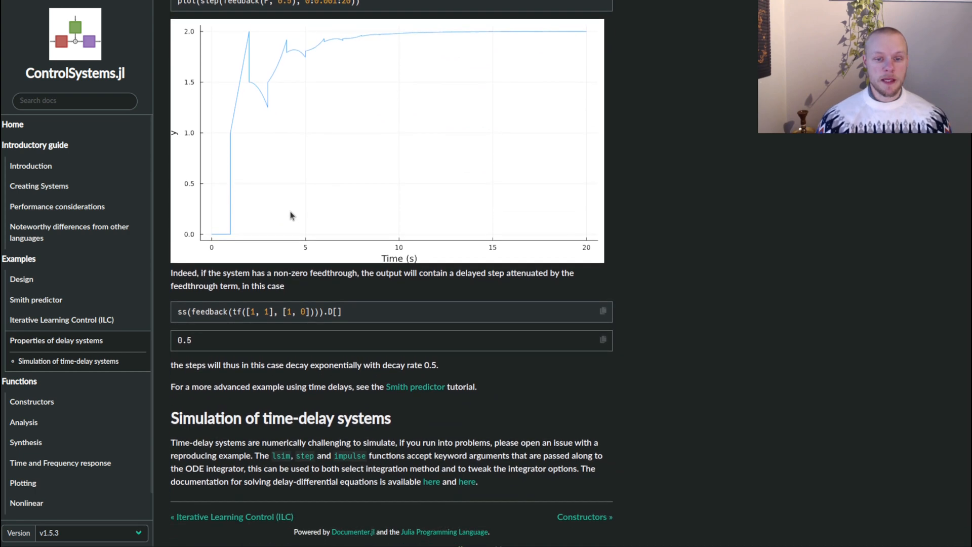
mouse_move(55, 190)
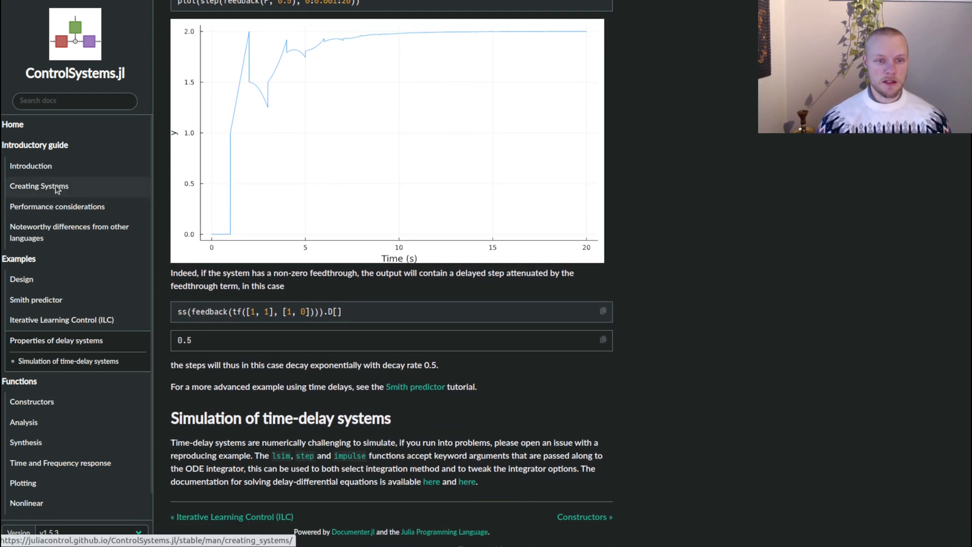
Step: Go to the Creating Systems guide and scroll to Creating Delay Systems
click(38, 186)
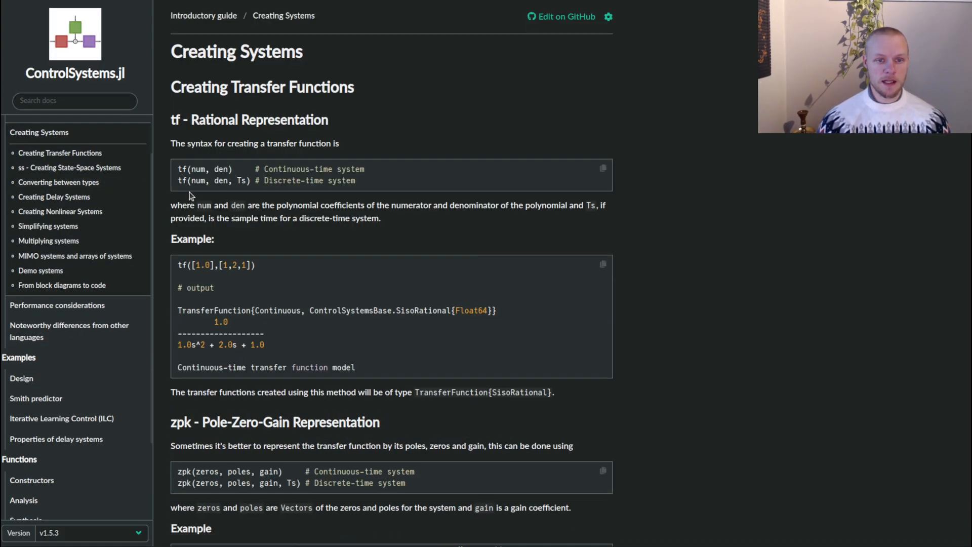
scroll(down, 3)
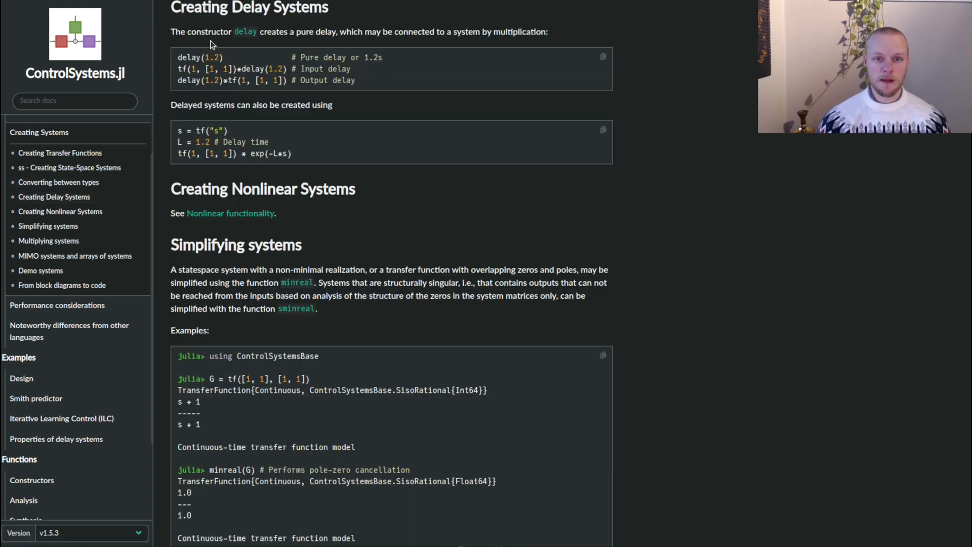
mouse_move(305, 84)
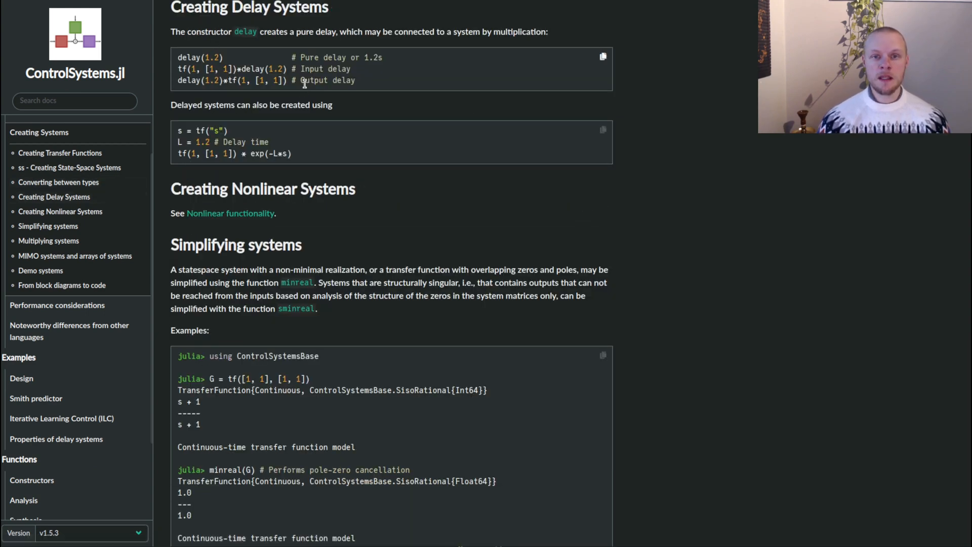